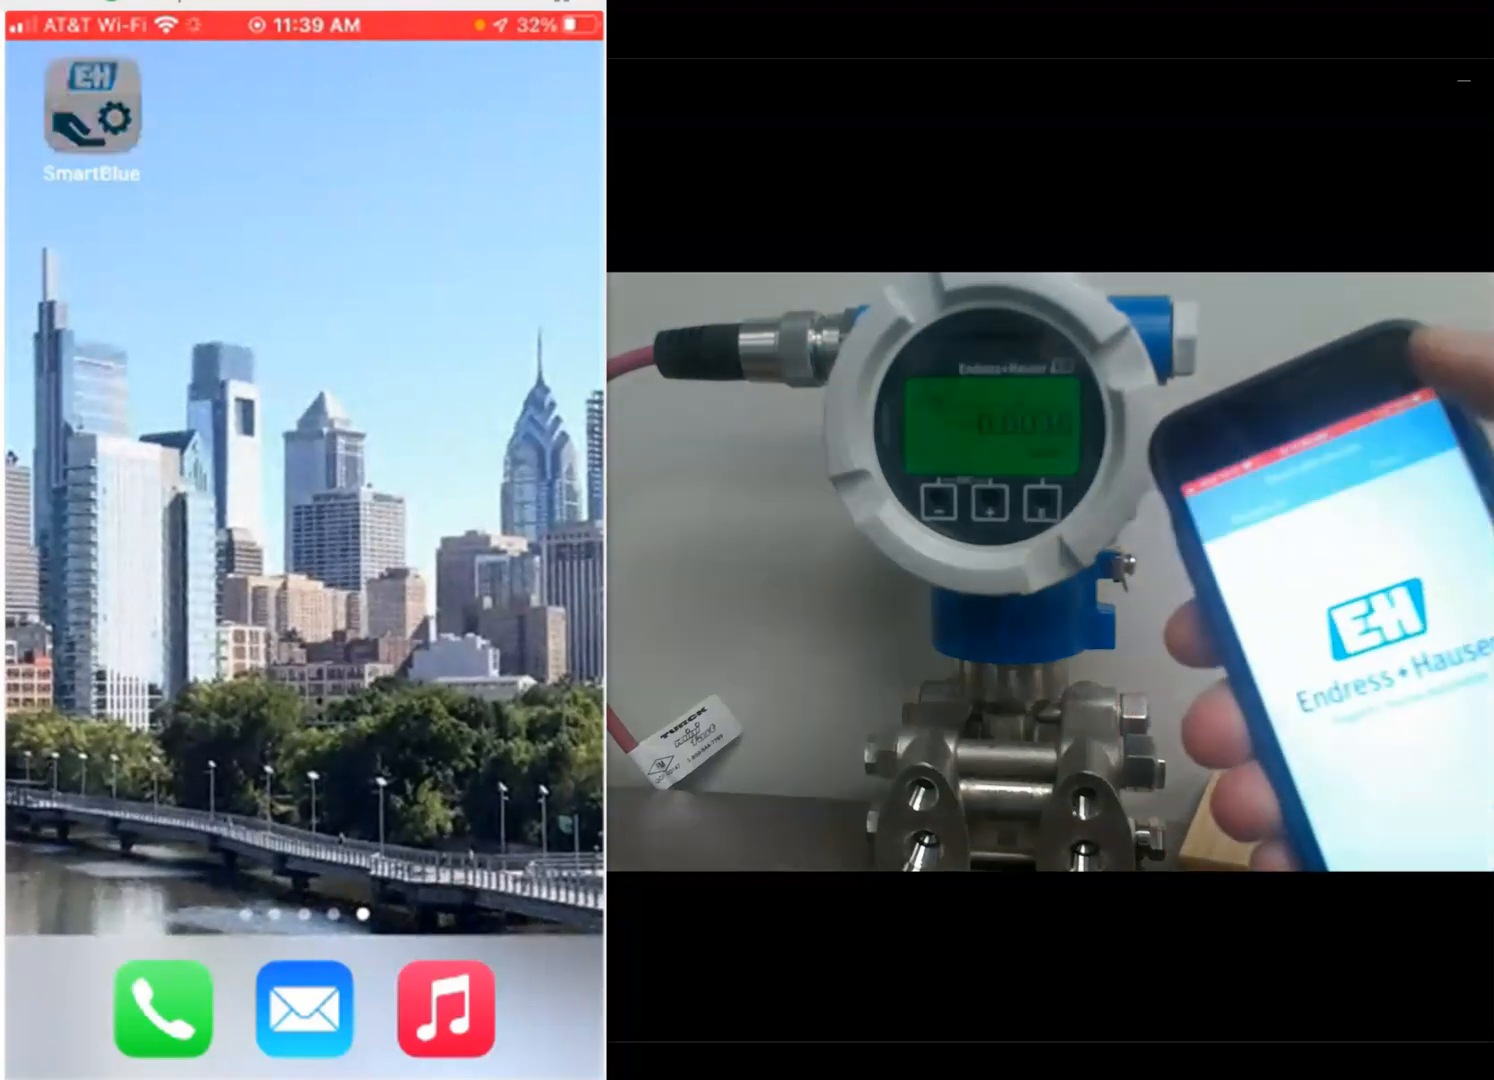
Step: Launch SmartBlue and connect to the Deltabar transmitter FT-102
left_click(84, 104)
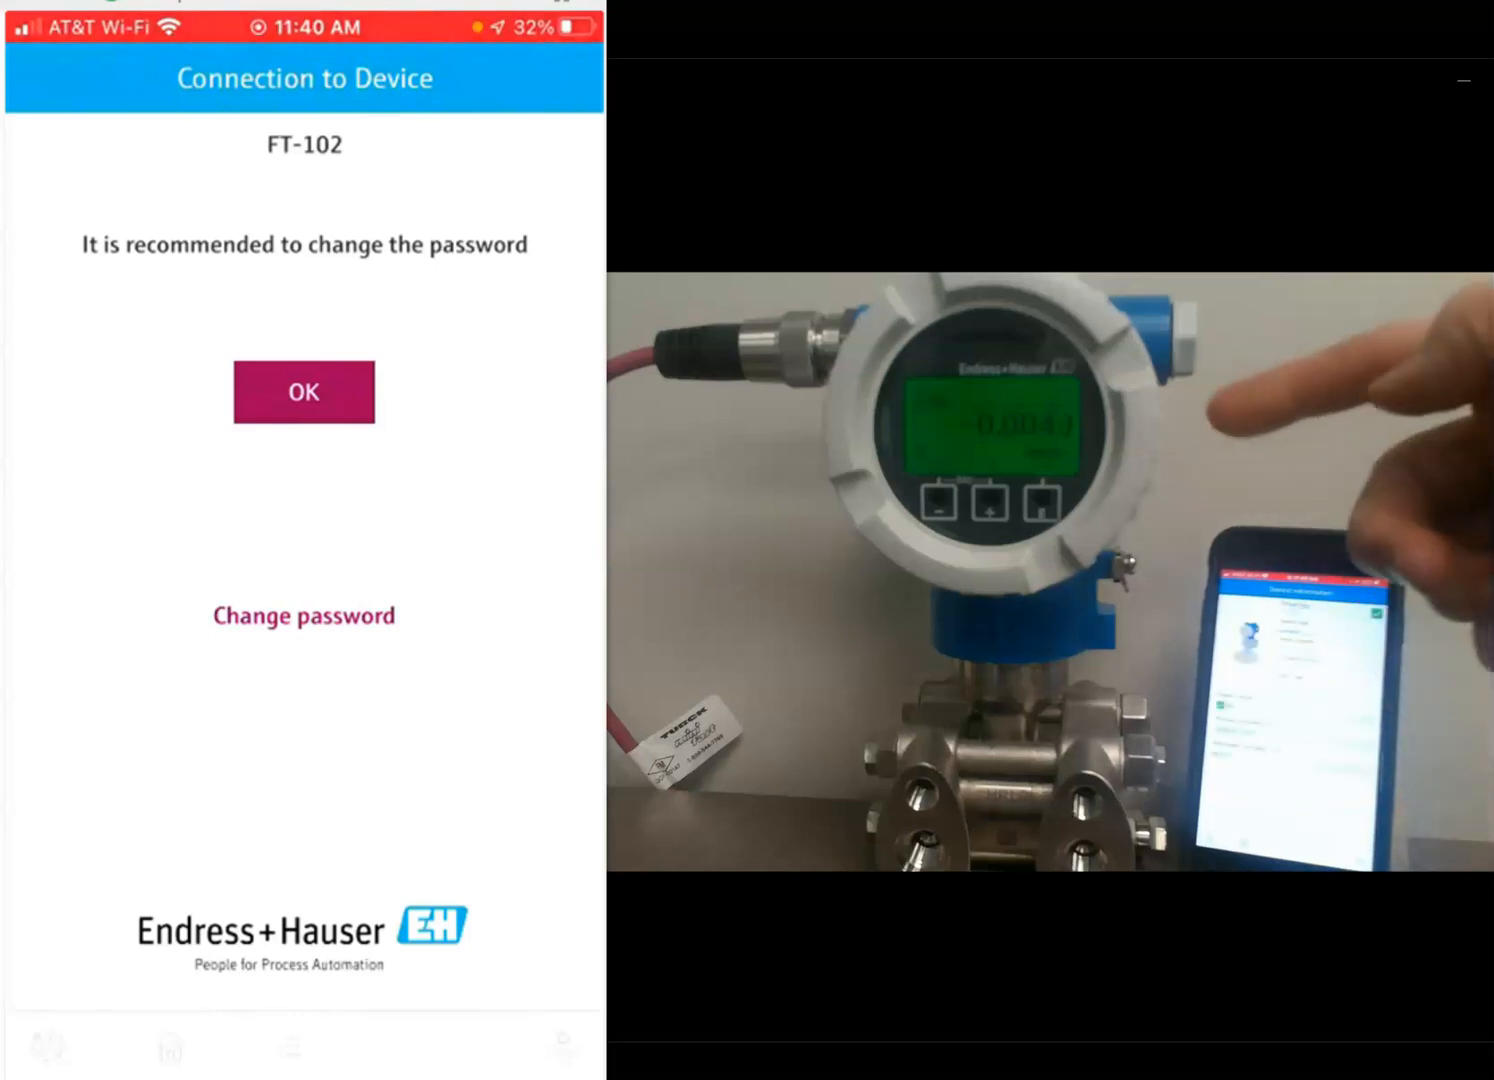
Step: Dismiss the password recommendation and go to FT-102's root menu
left_click(304, 392)
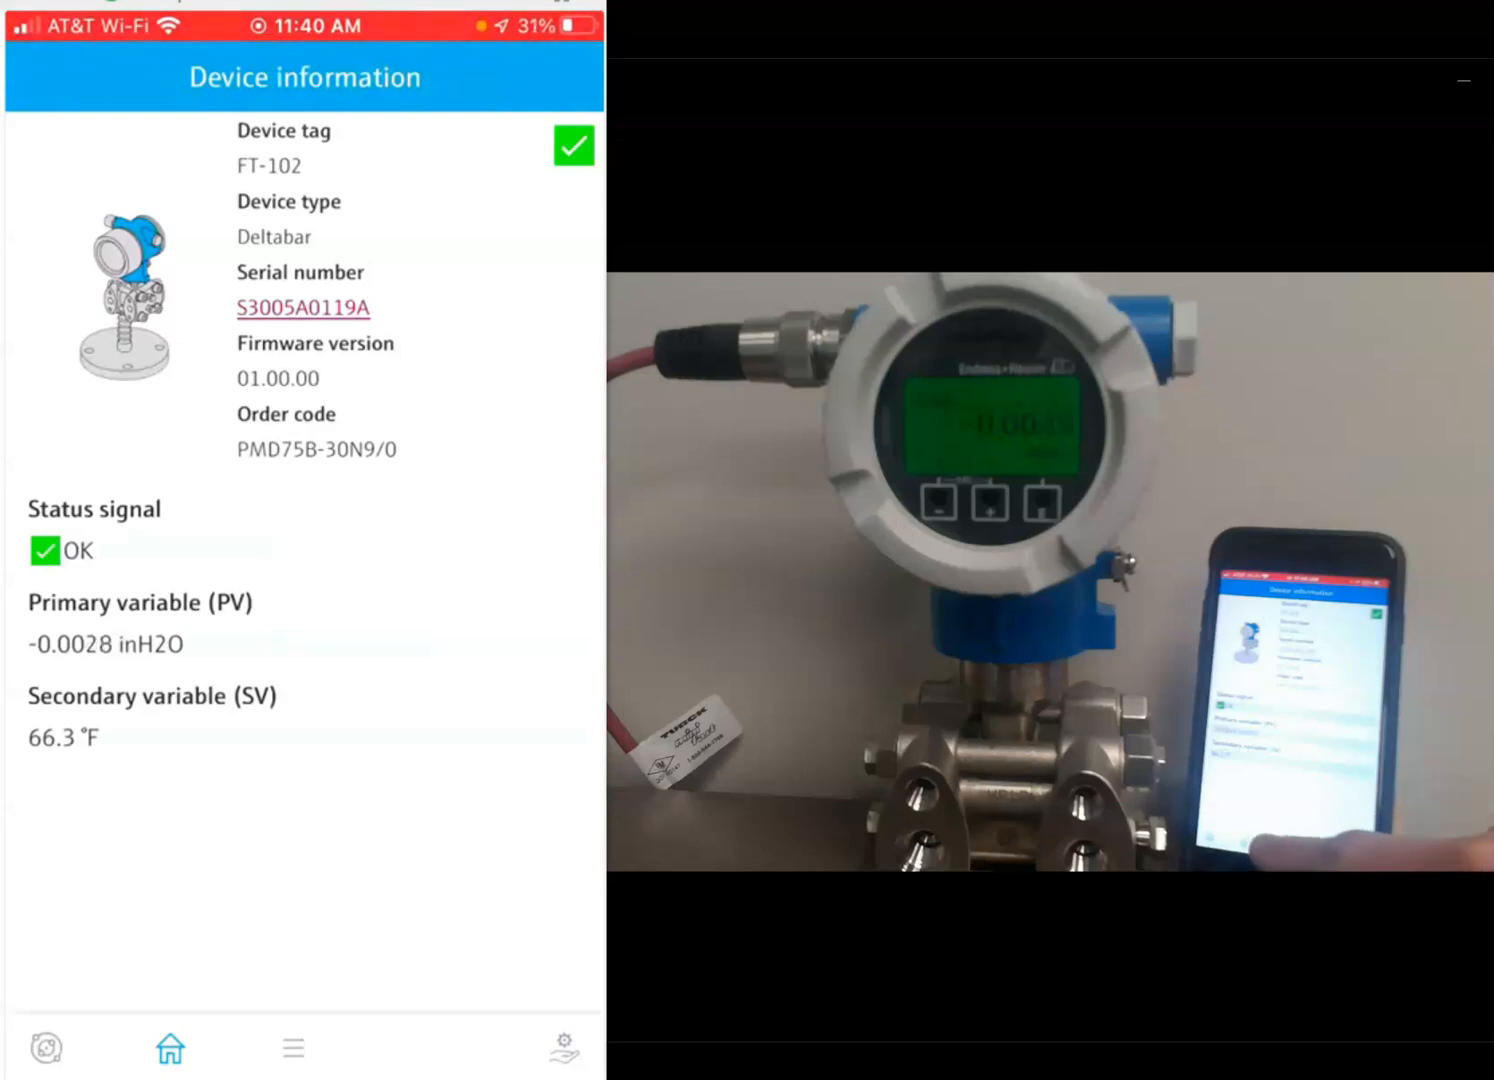
left_click(292, 1048)
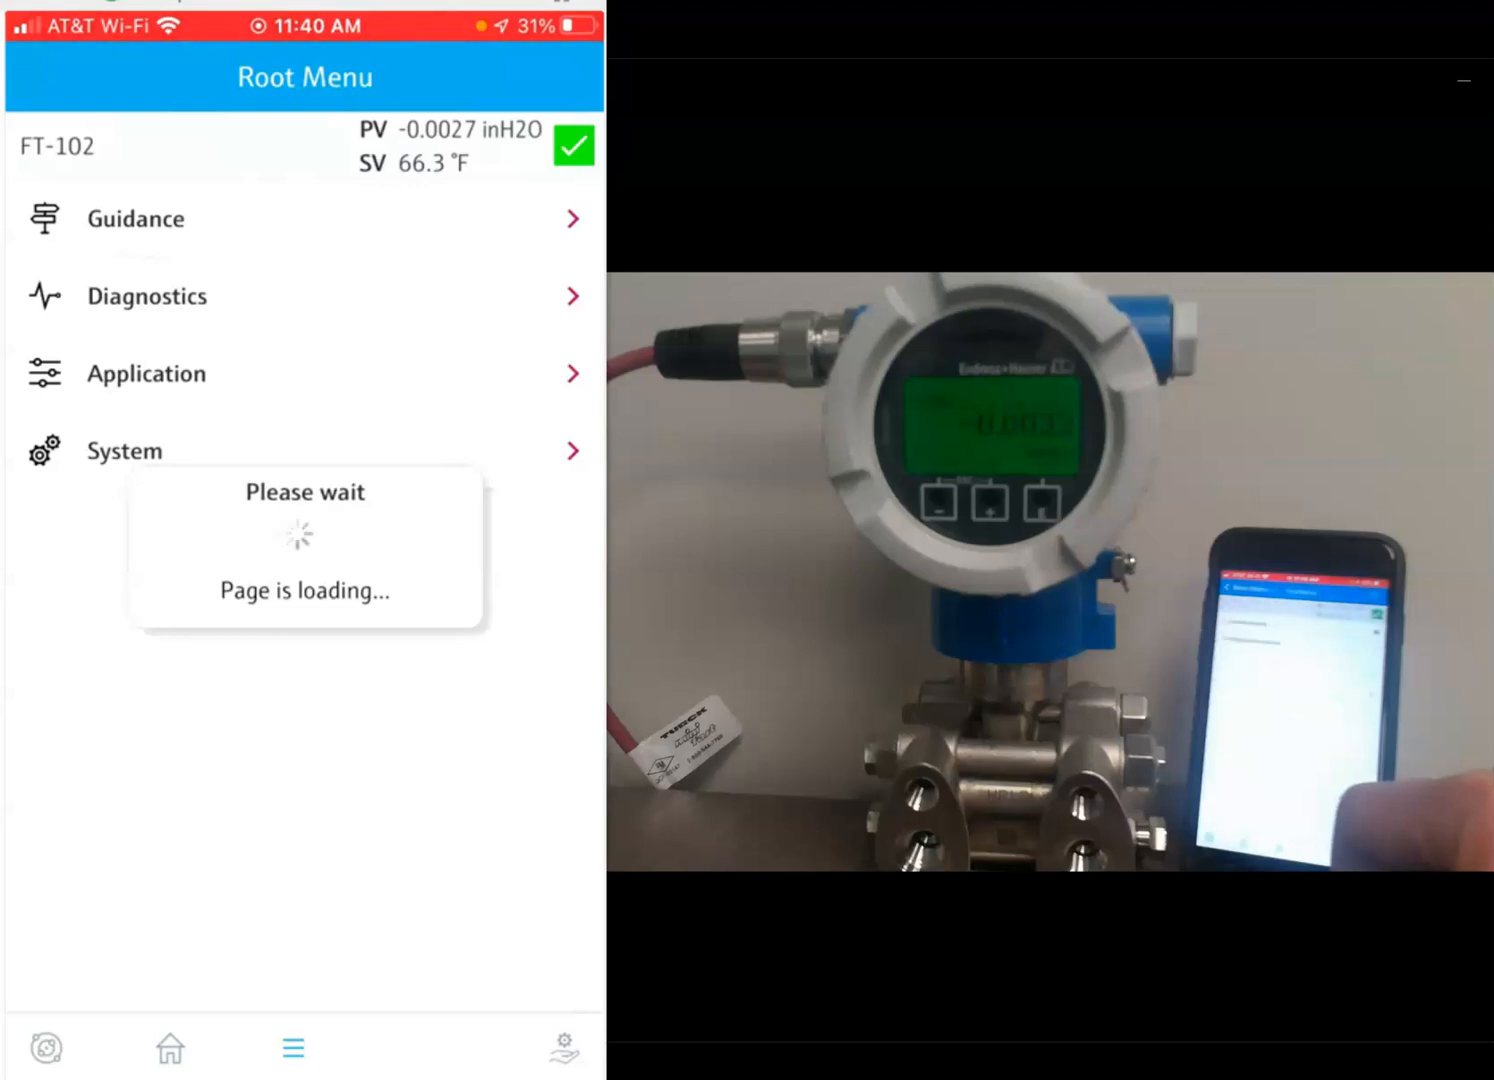
Step: Start the Commissioning wizard from Guidance and move past its introduction to the device tag
left_click(136, 218)
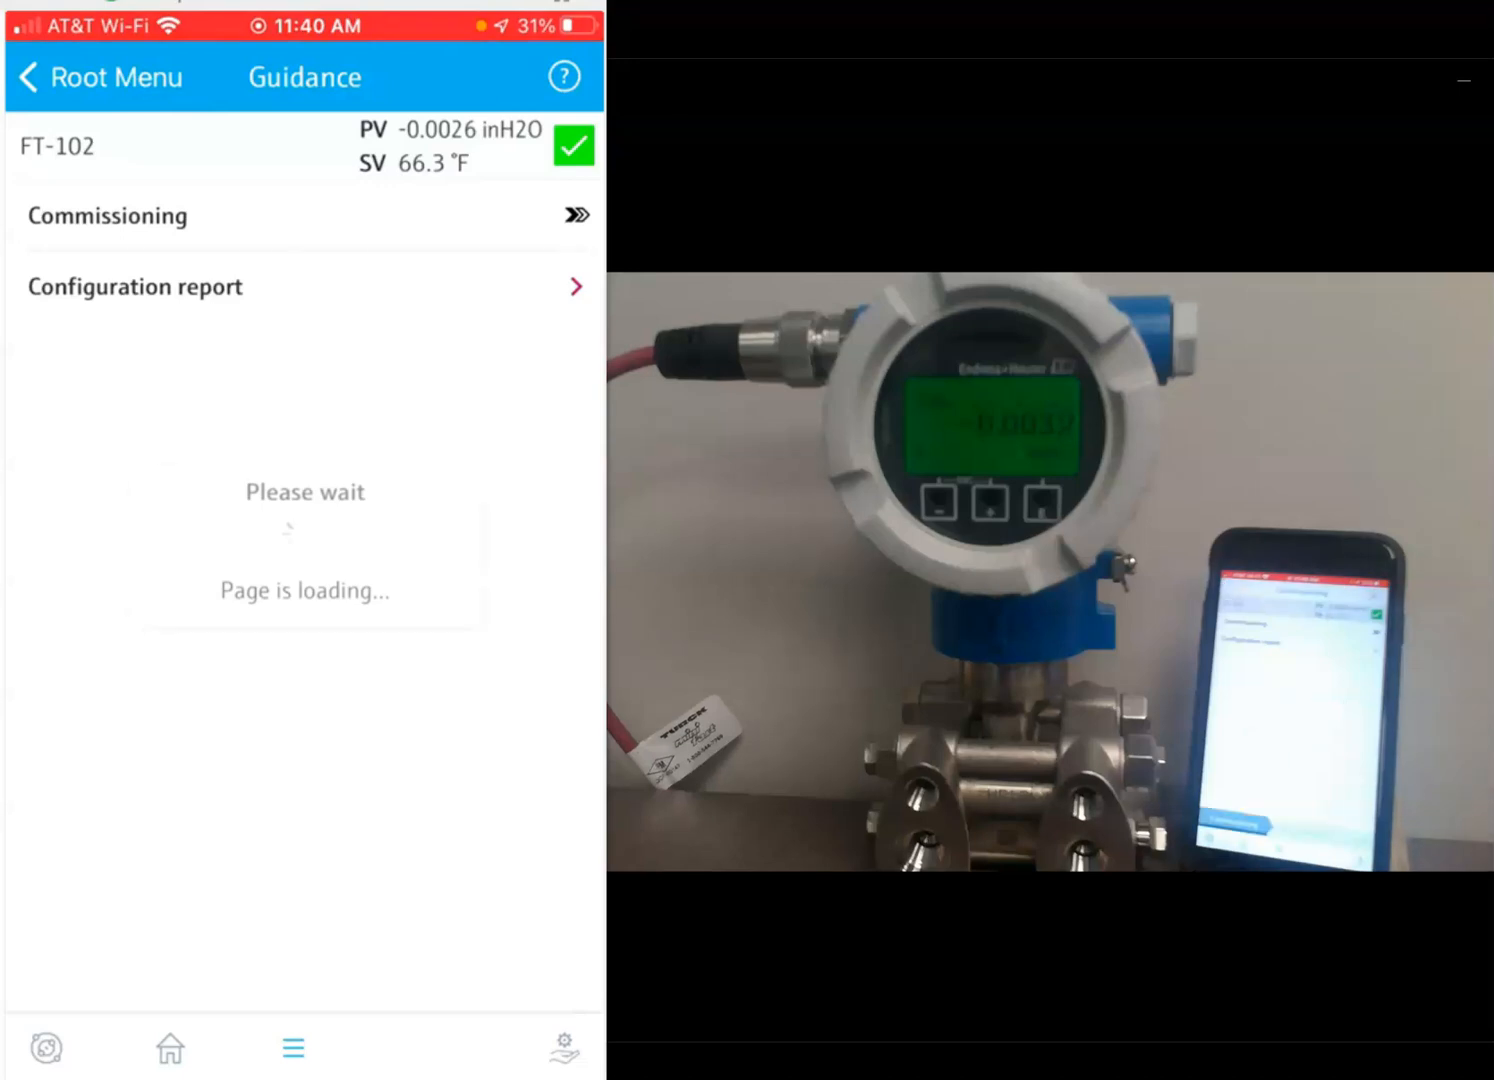
left_click(108, 214)
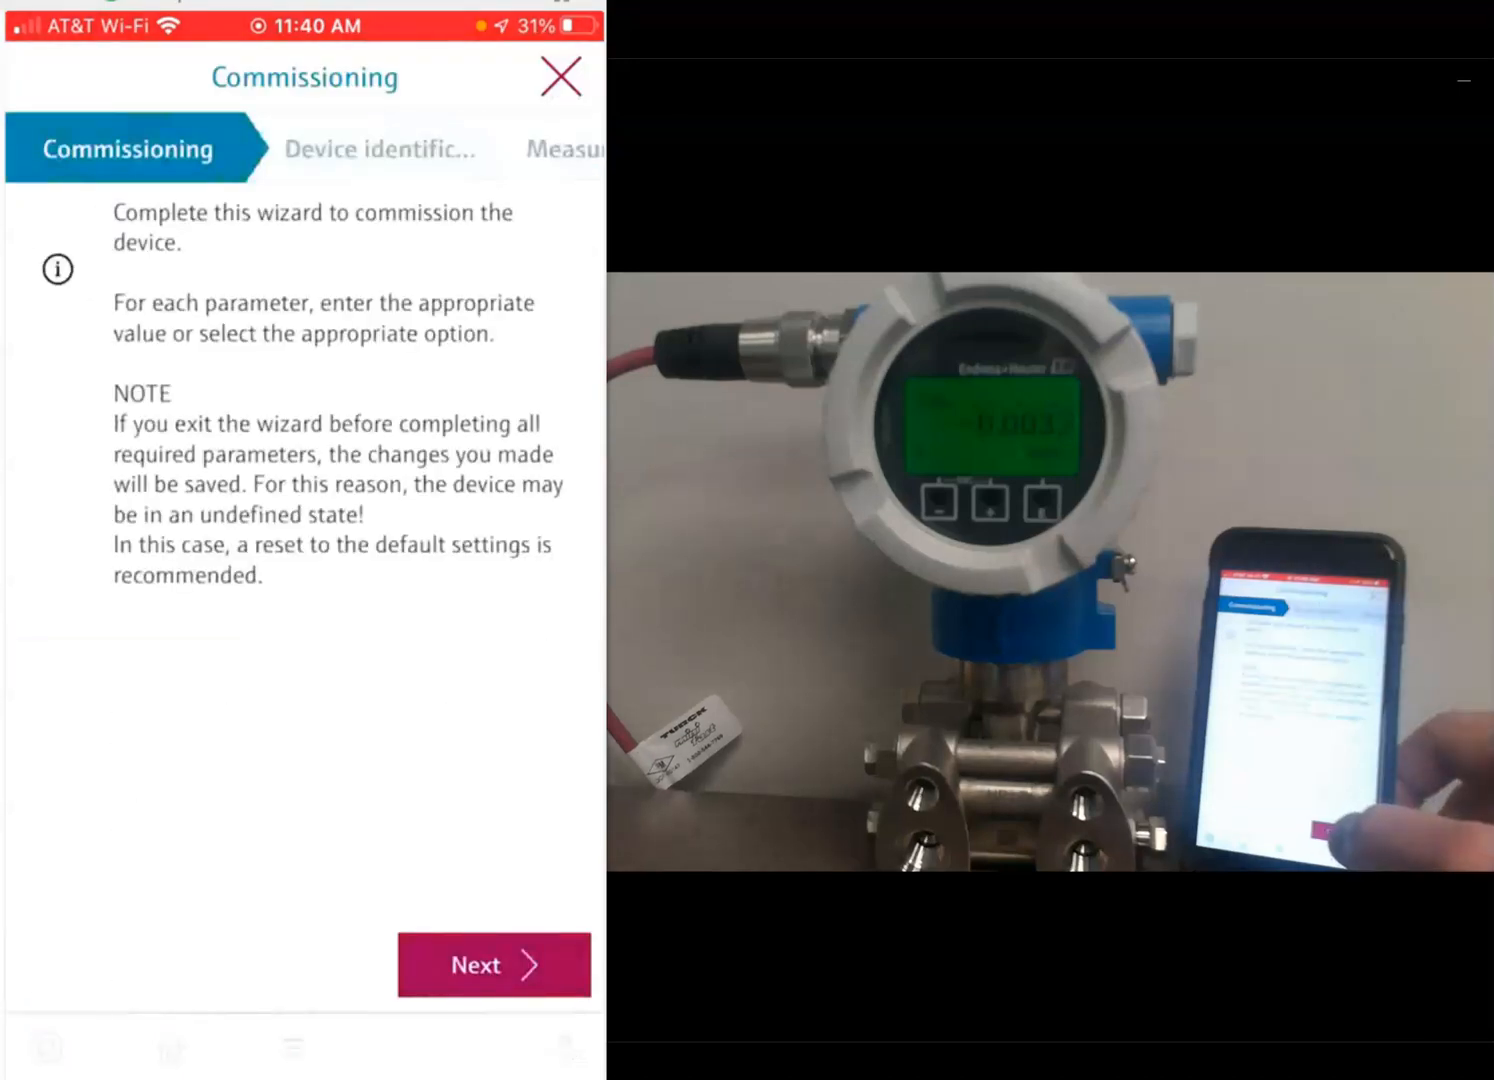
left_click(492, 964)
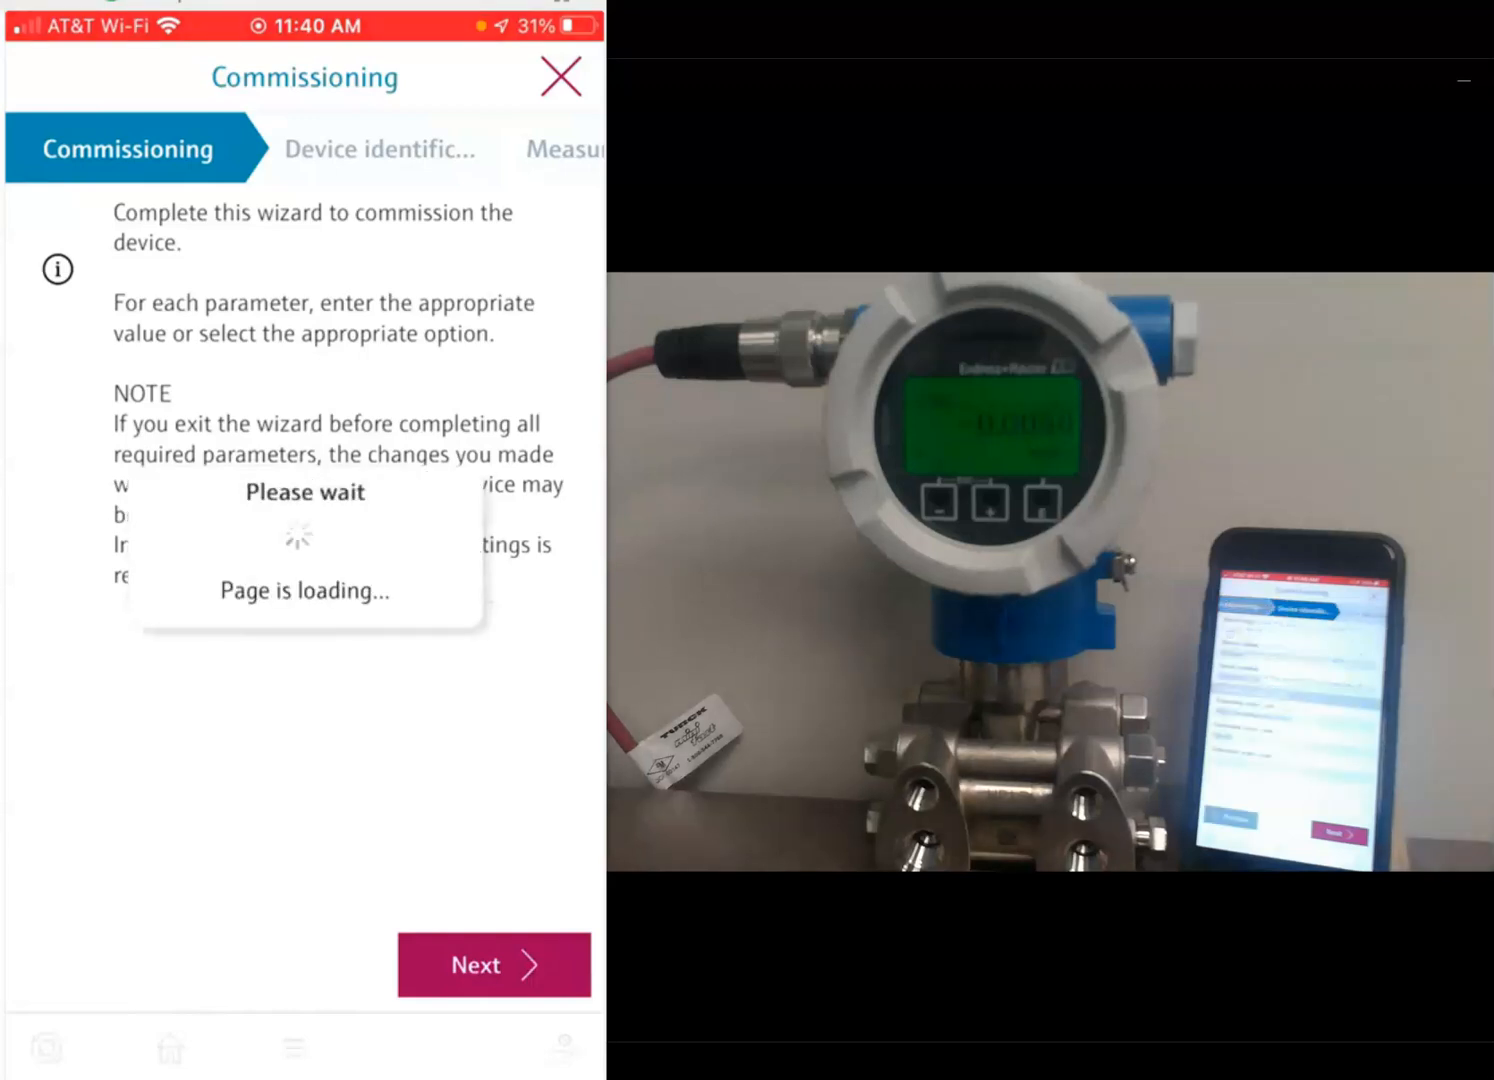
left_click(492, 964)
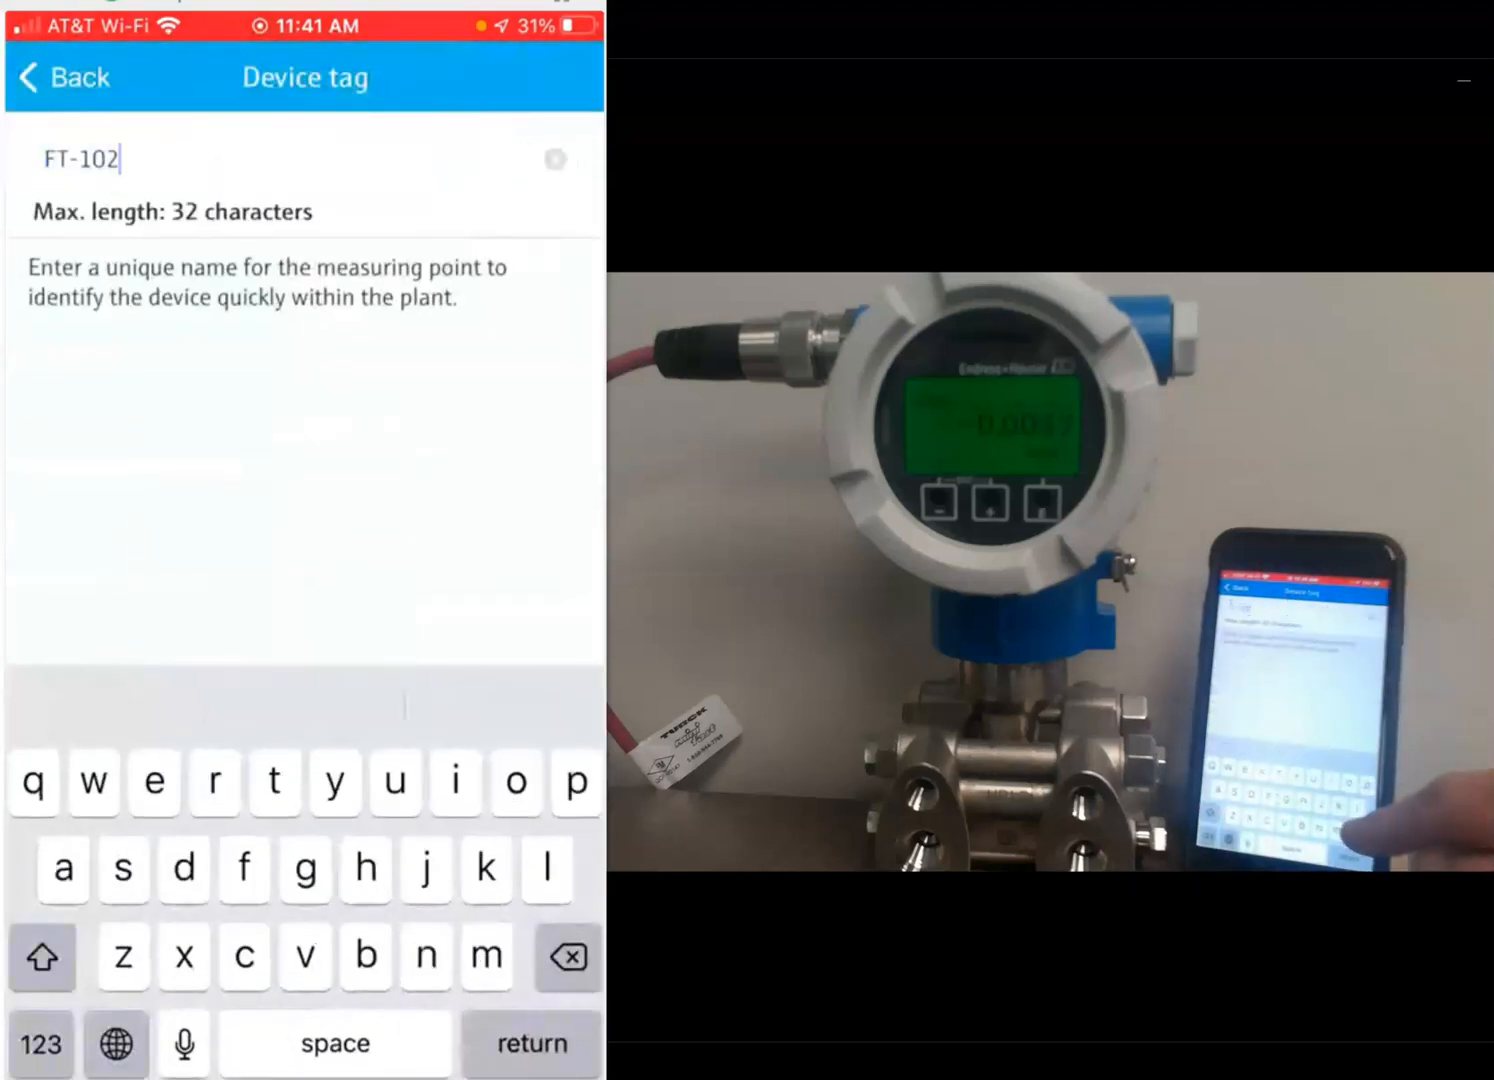
Step: Change the device tag from FT-102 to FT-101 and continue to the measurement settings
left_click(566, 958)
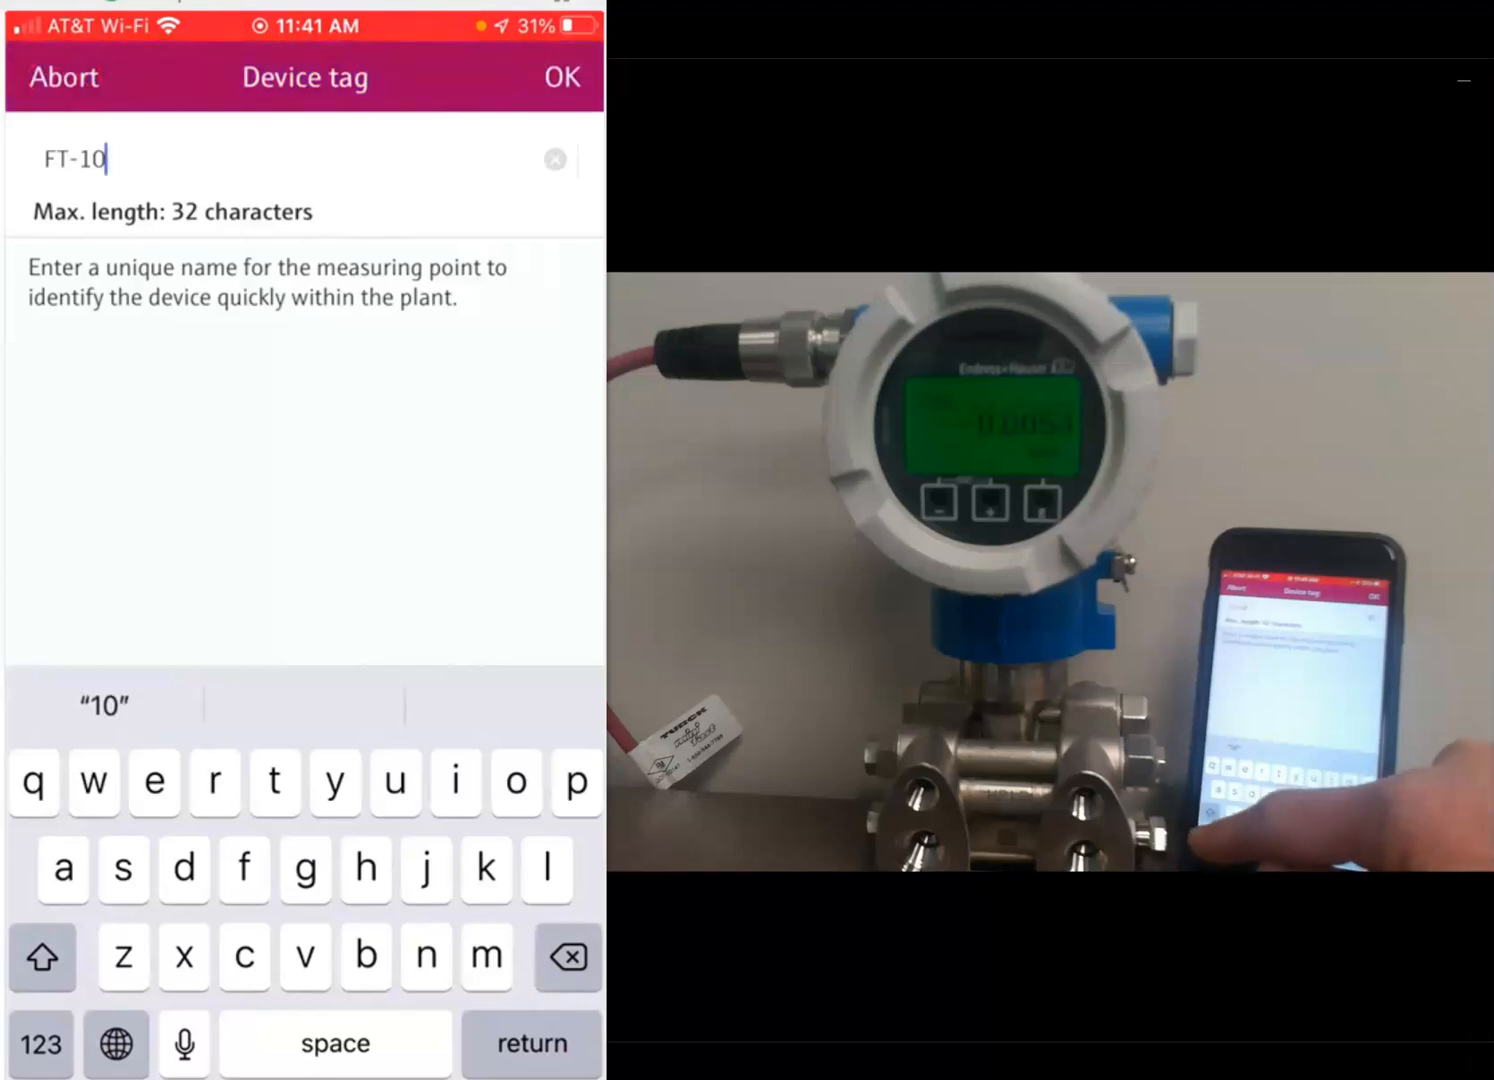
type("1")
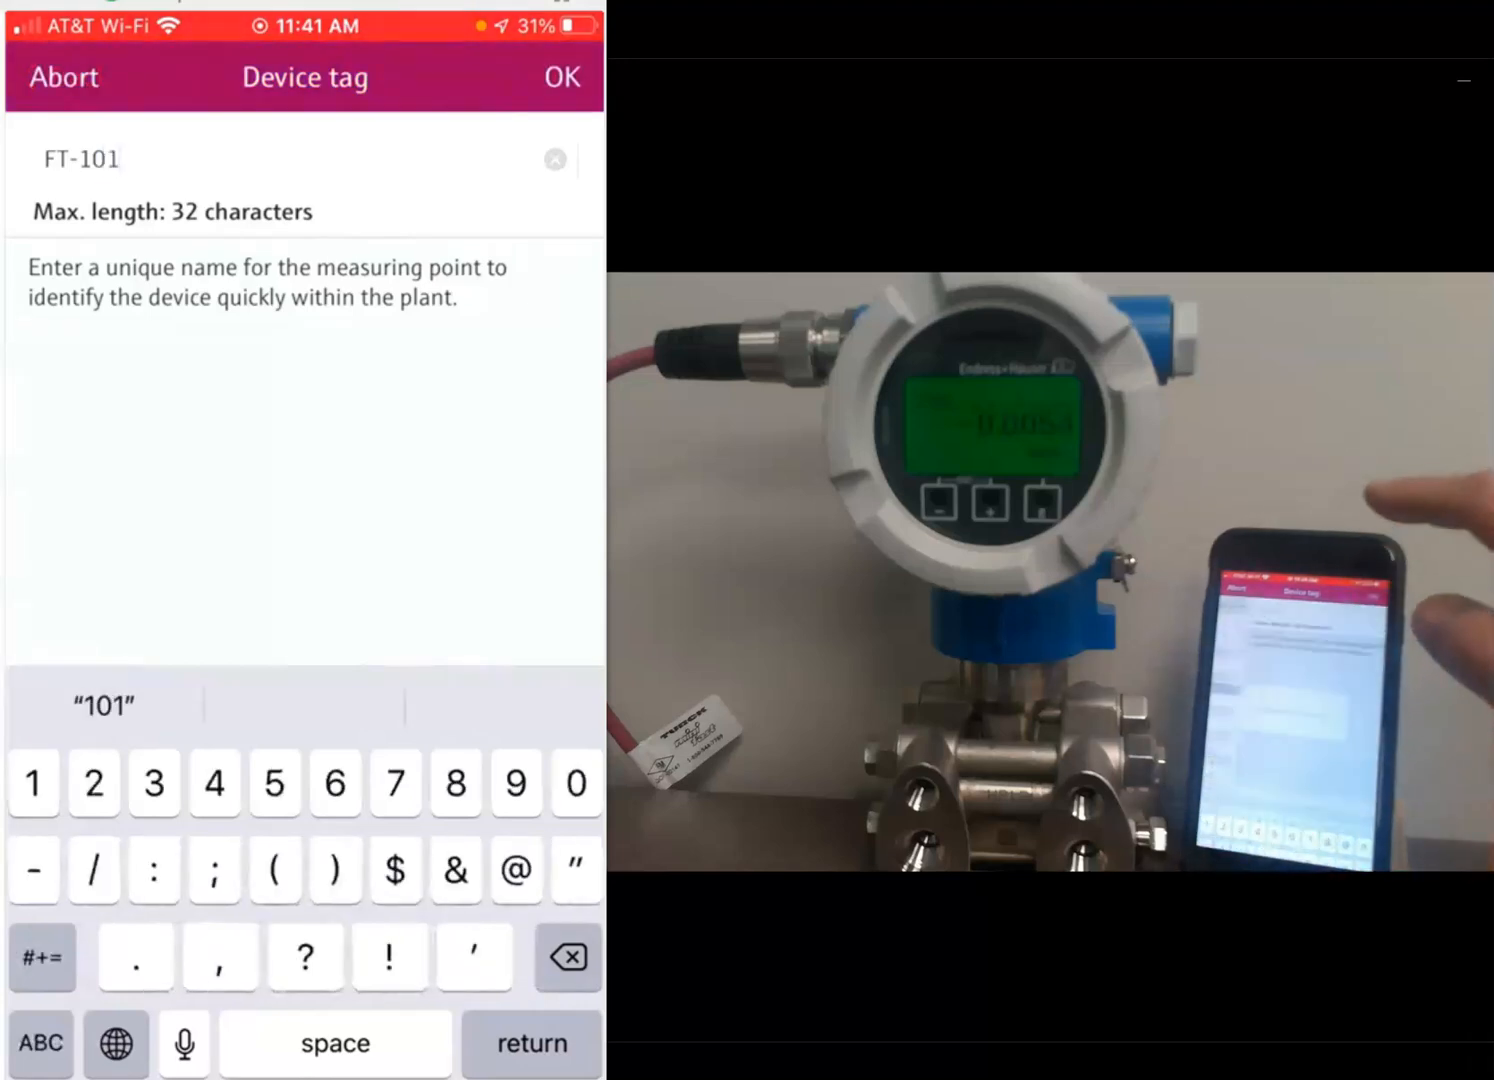
left_click(562, 76)
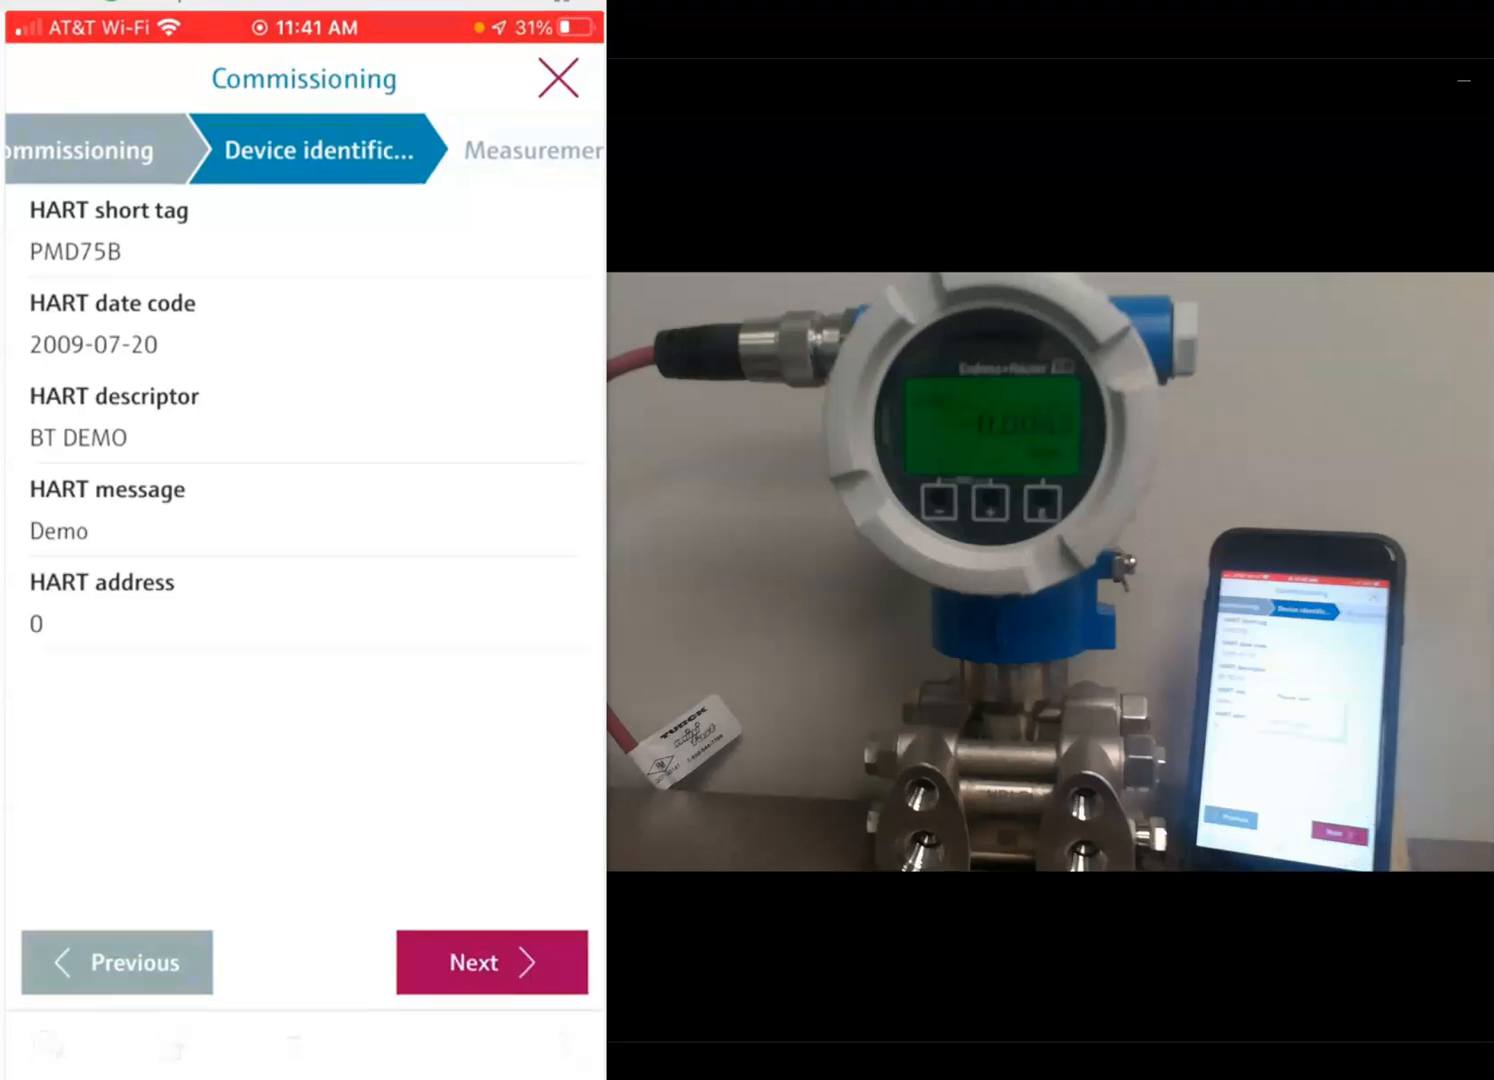
left_click(490, 962)
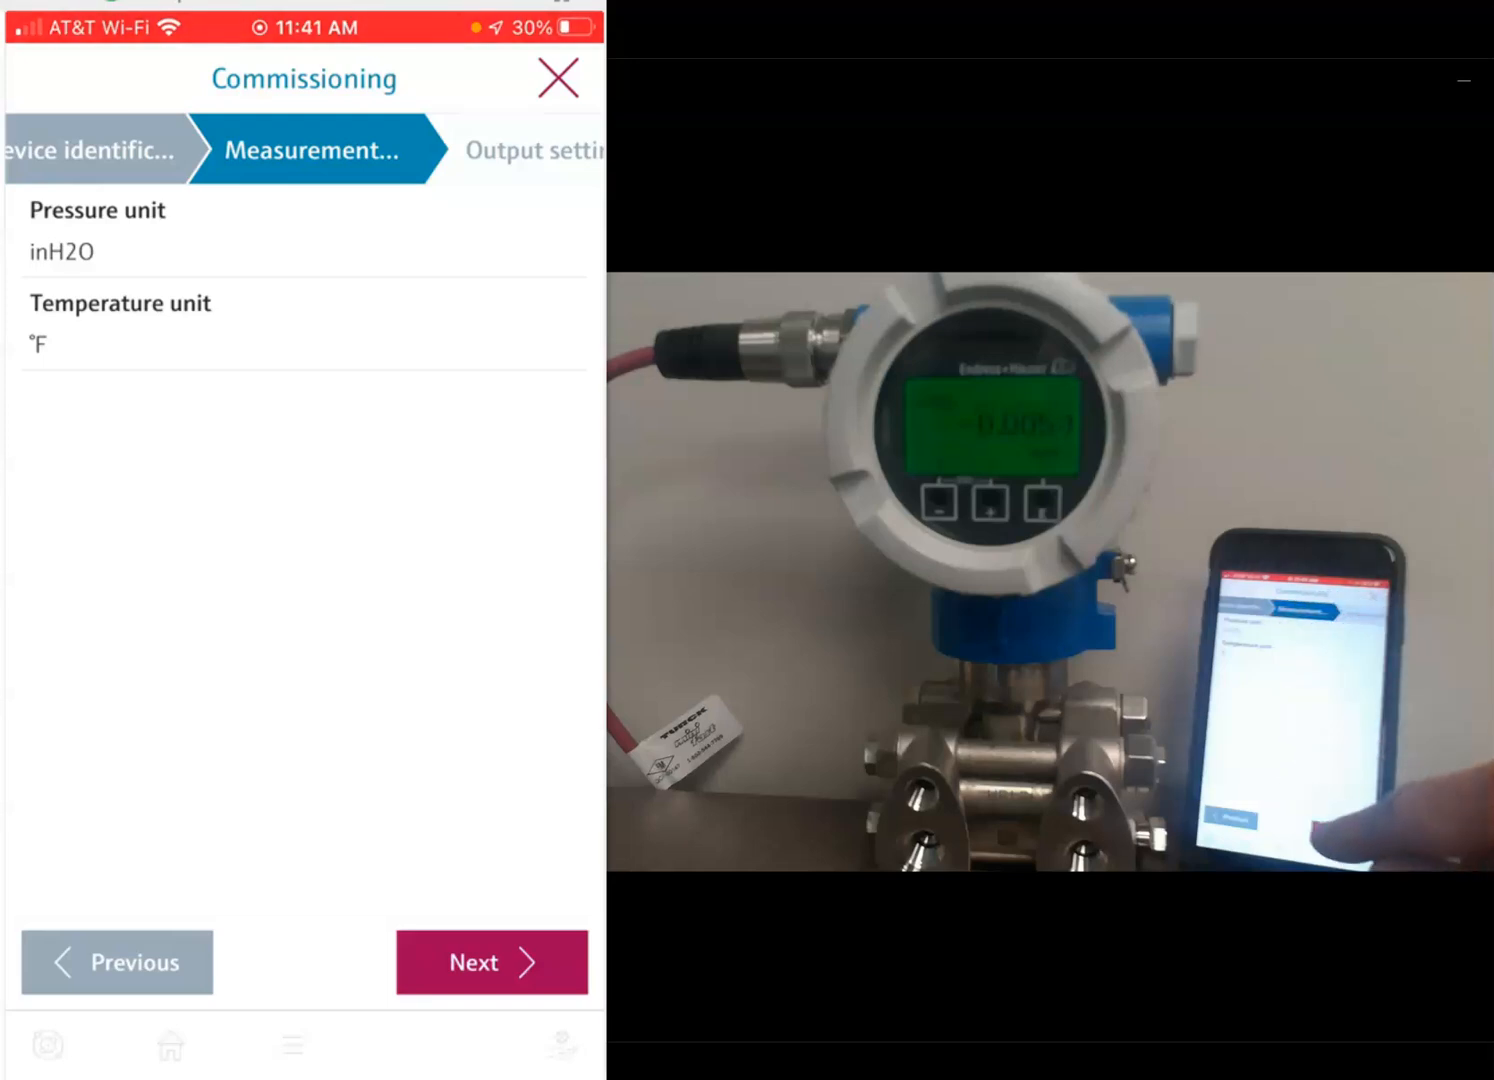
Step: Advance past zero adjustment to the Output settings with square root and 5.00 % low flow cut off
left_click(490, 962)
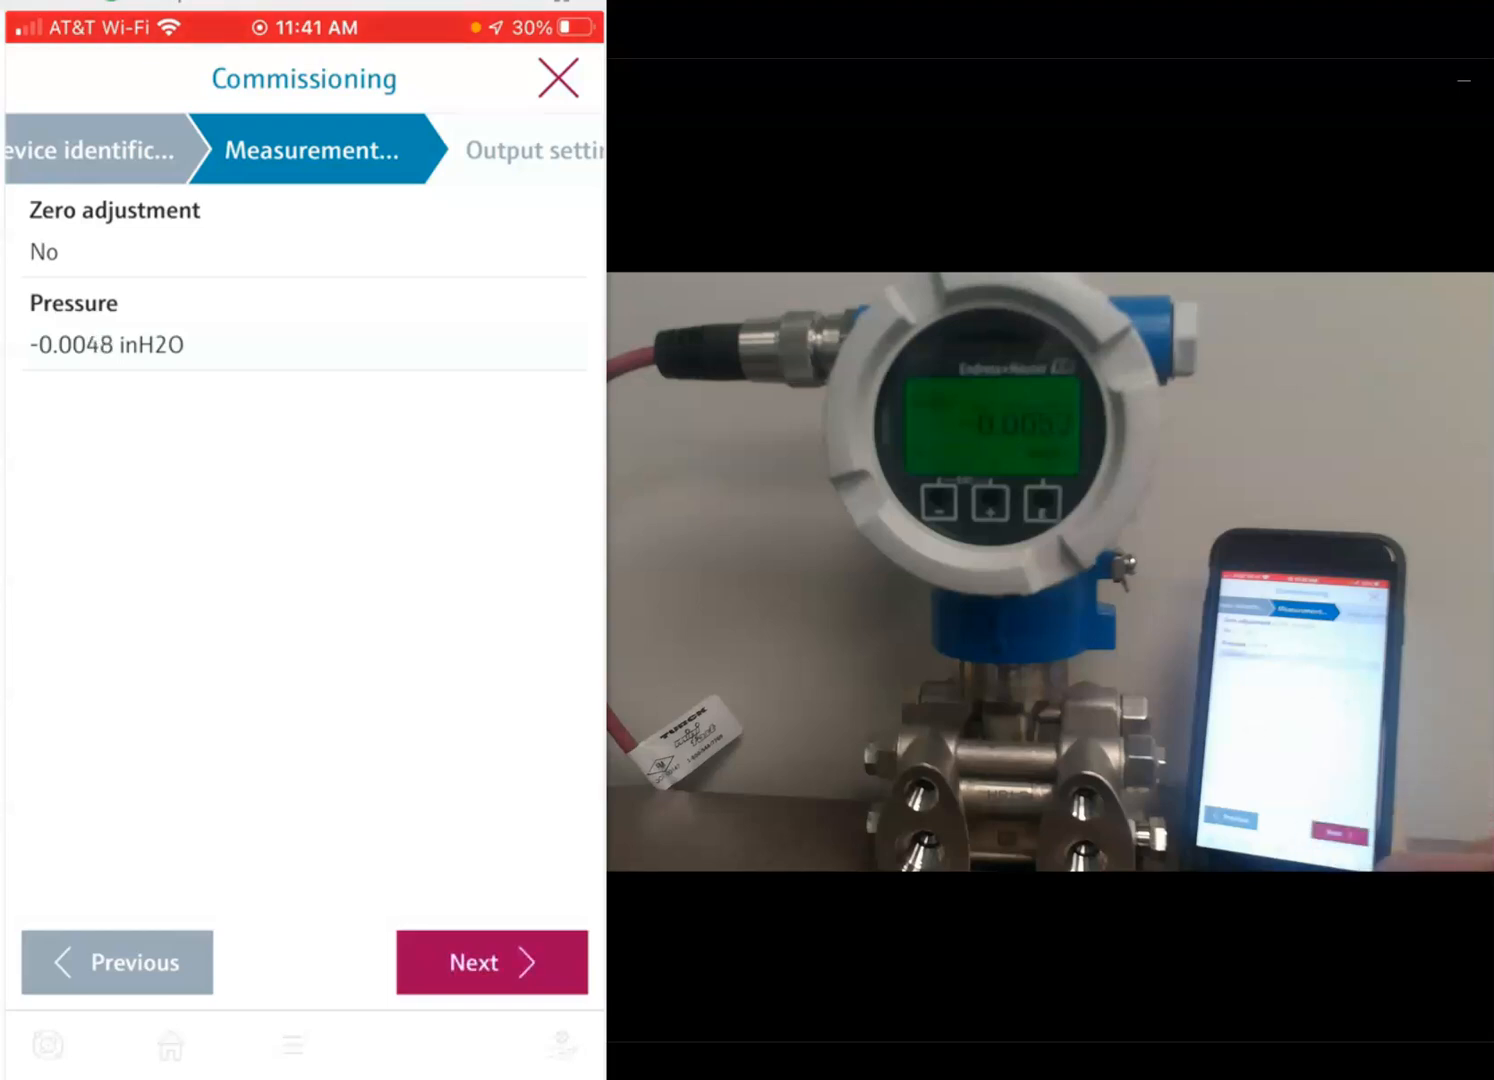
left_click(490, 960)
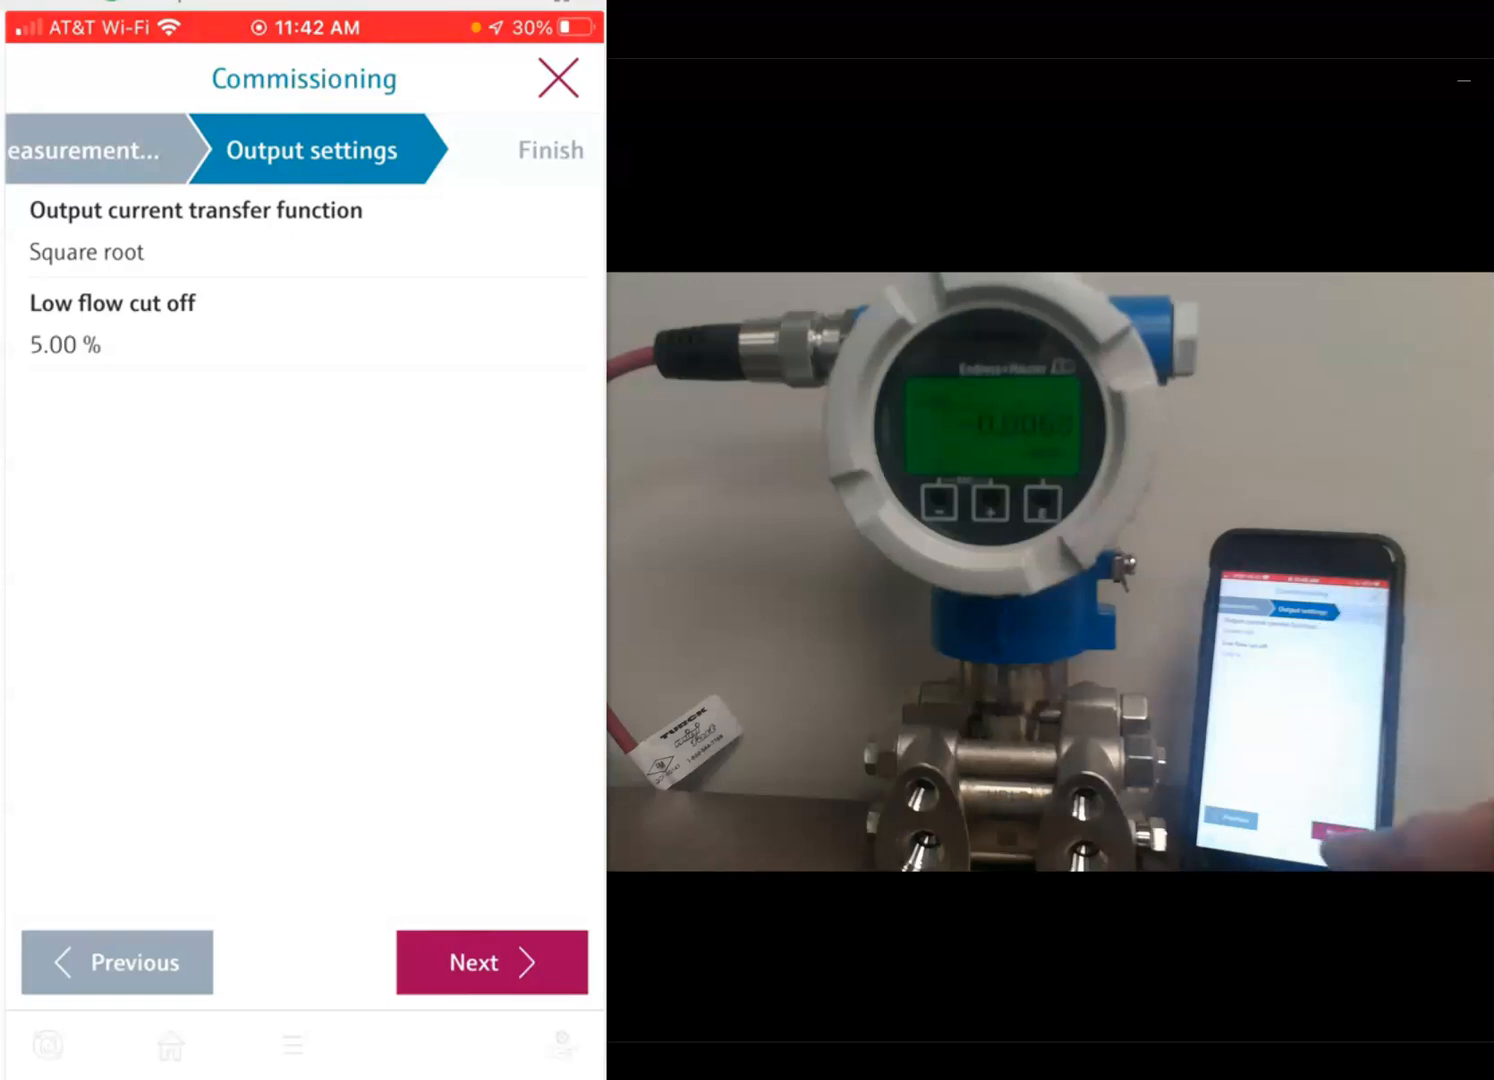
Step: Set the upper range value output to 50 inH2O and continue toward the wizard's Finish step
left_click(490, 962)
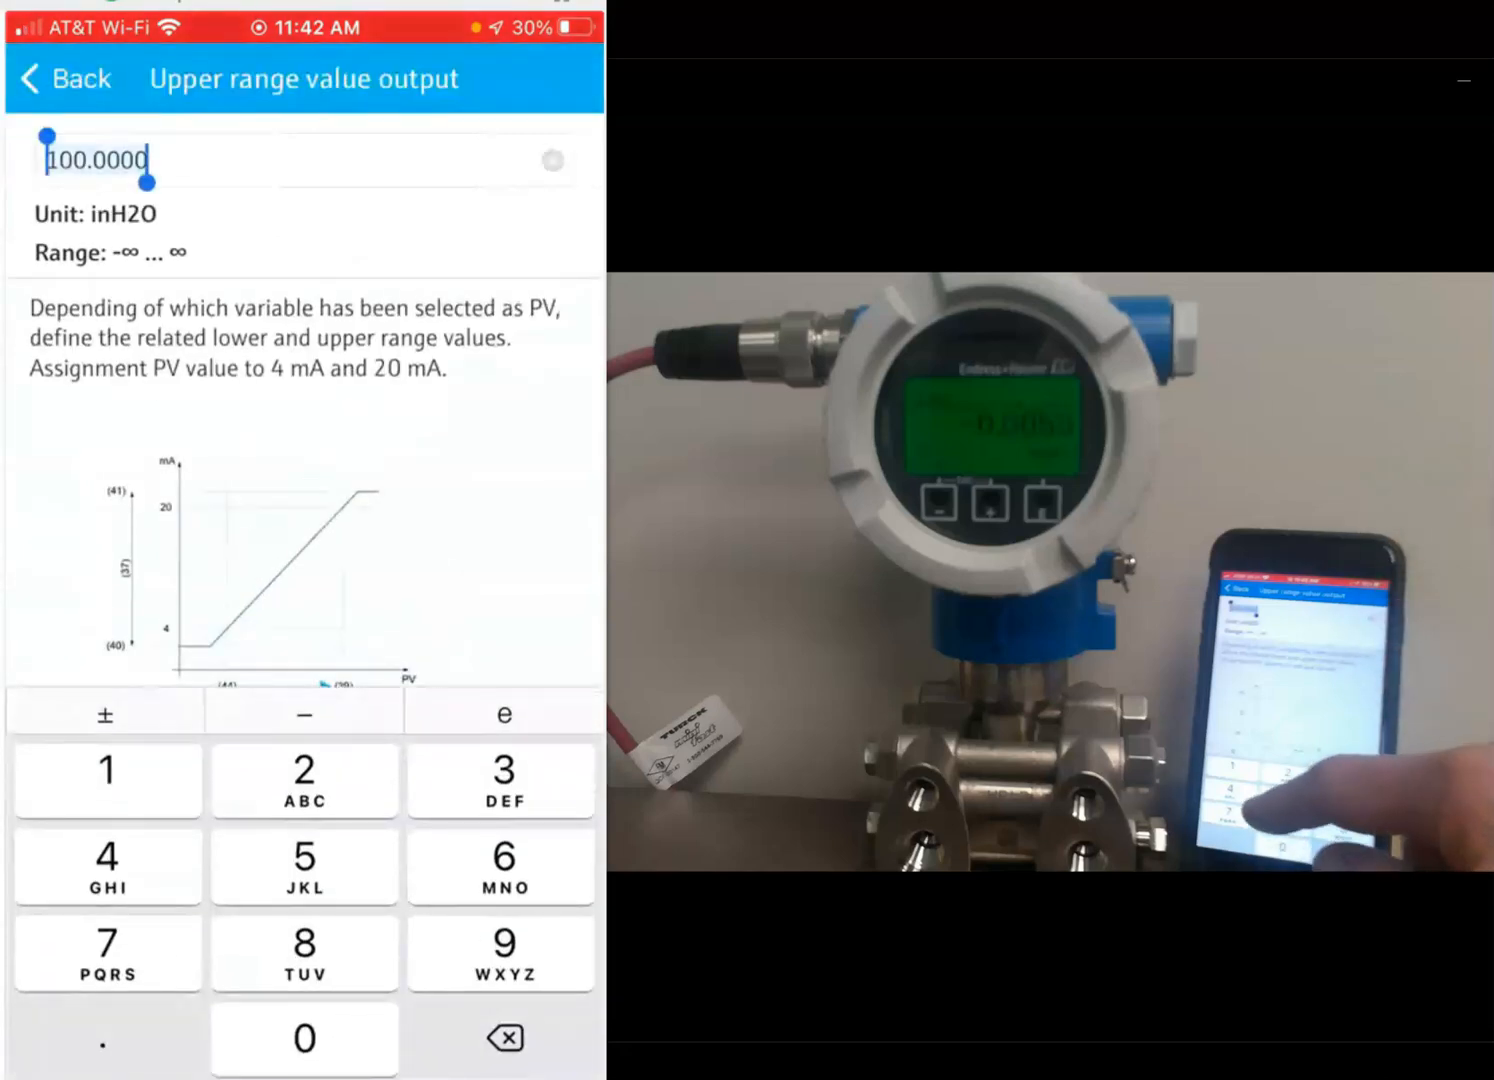
type("50")
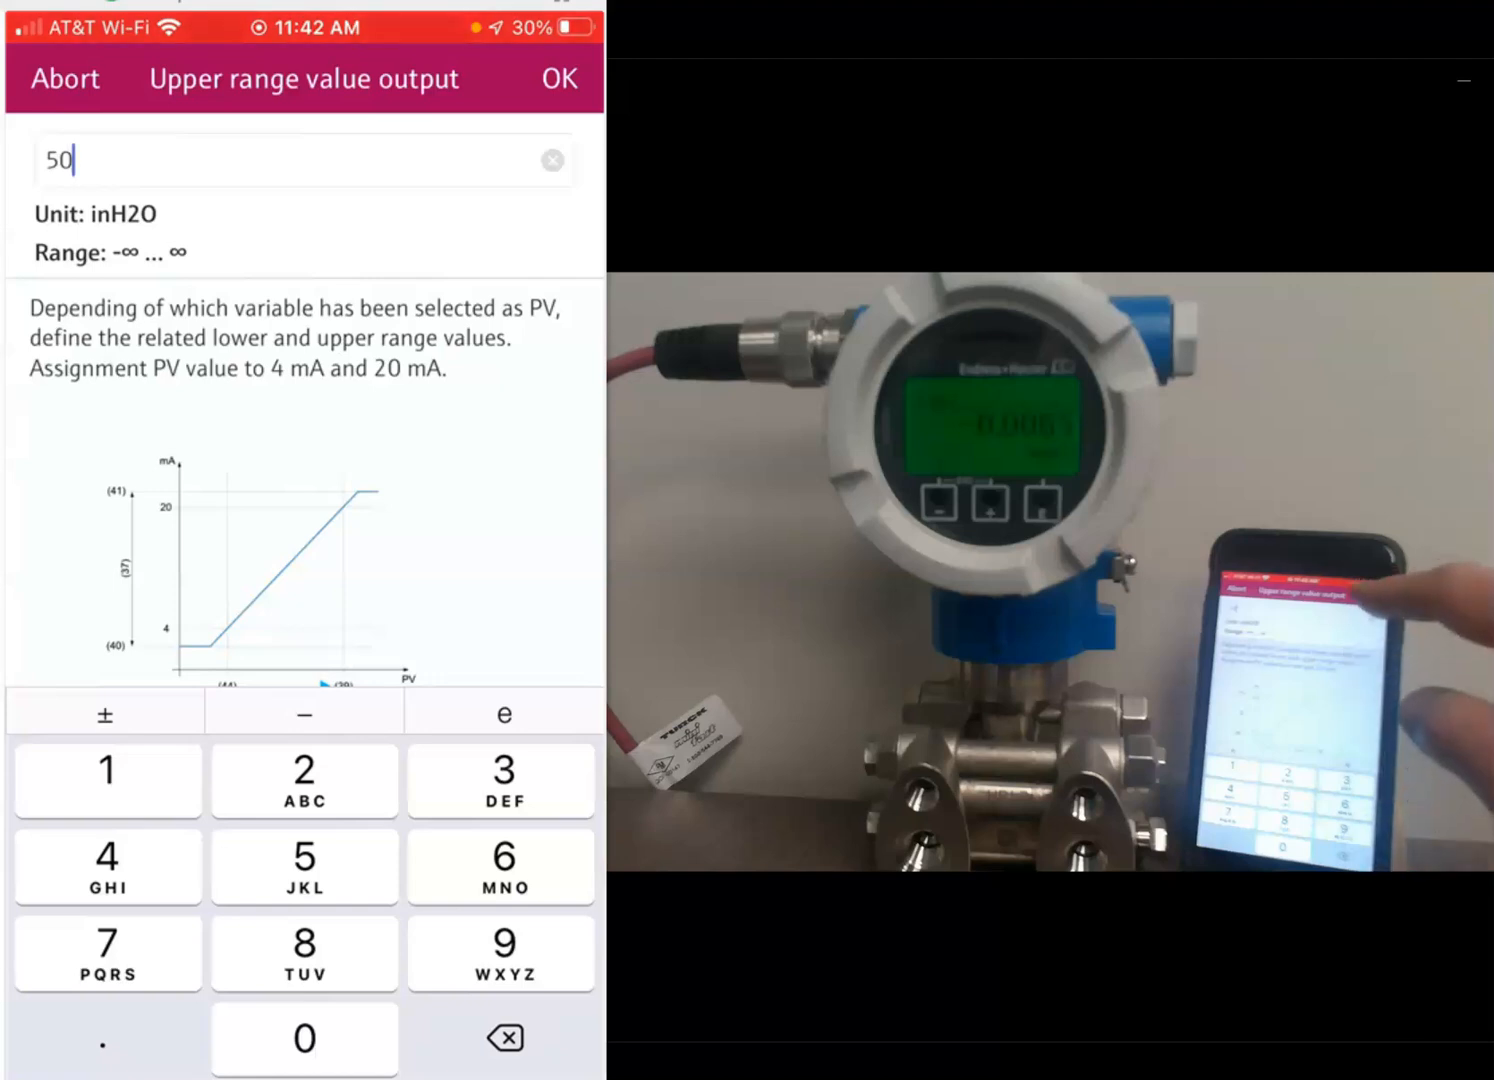
left_click(560, 78)
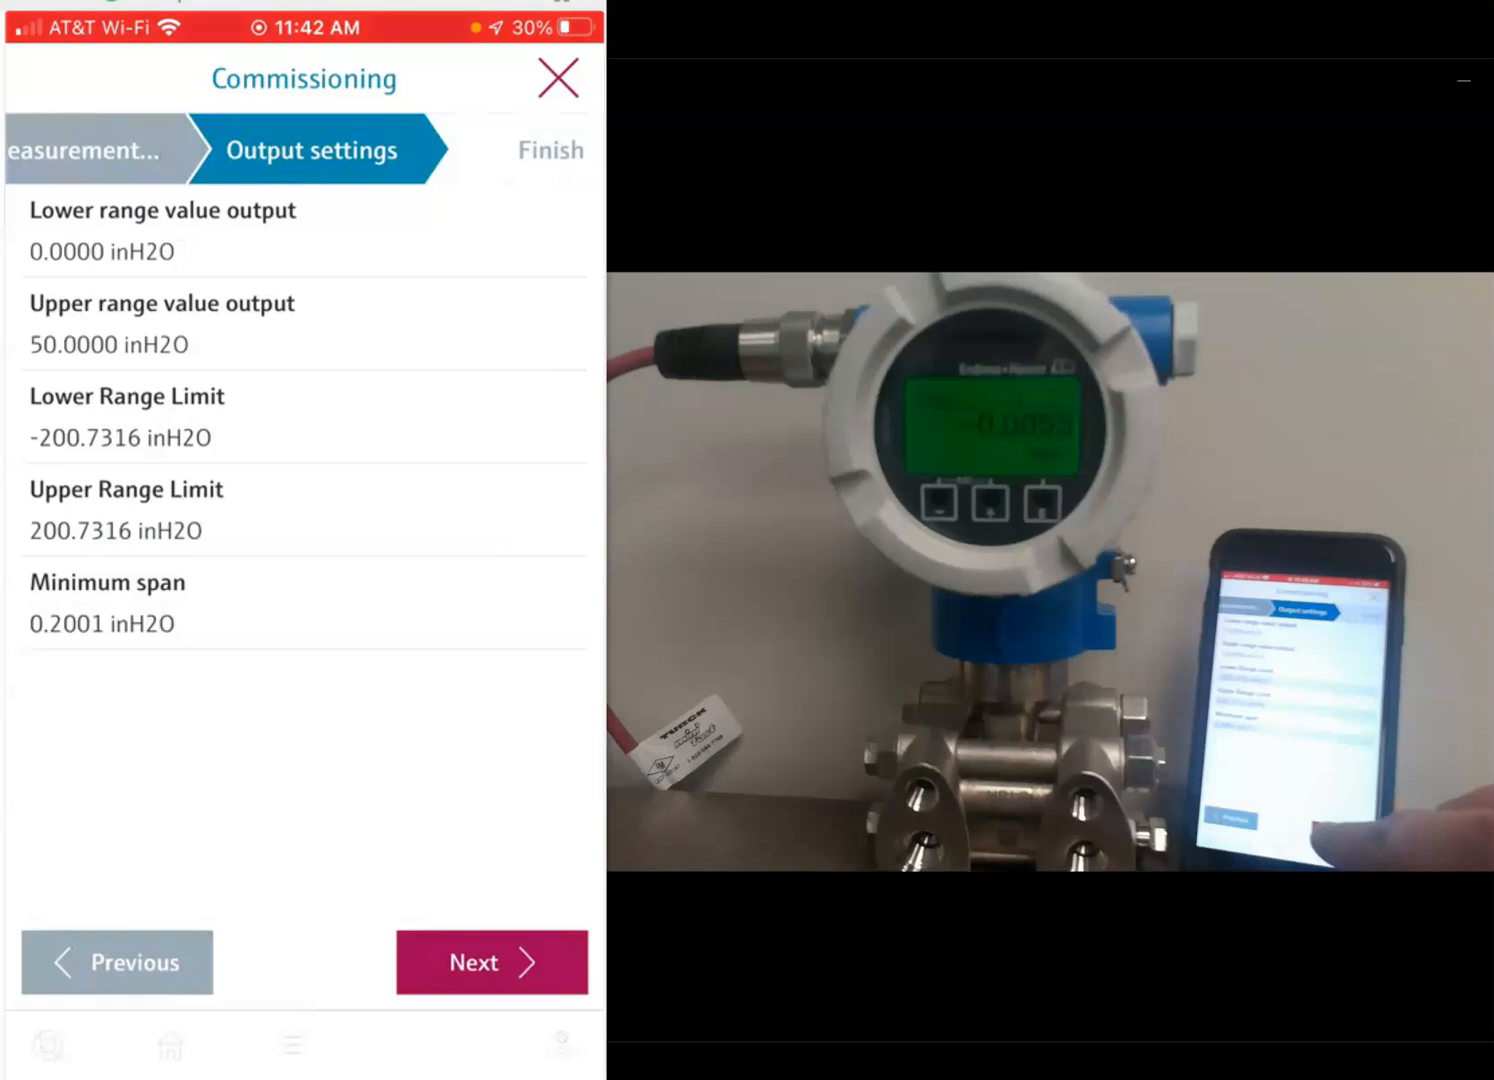
left_click(490, 962)
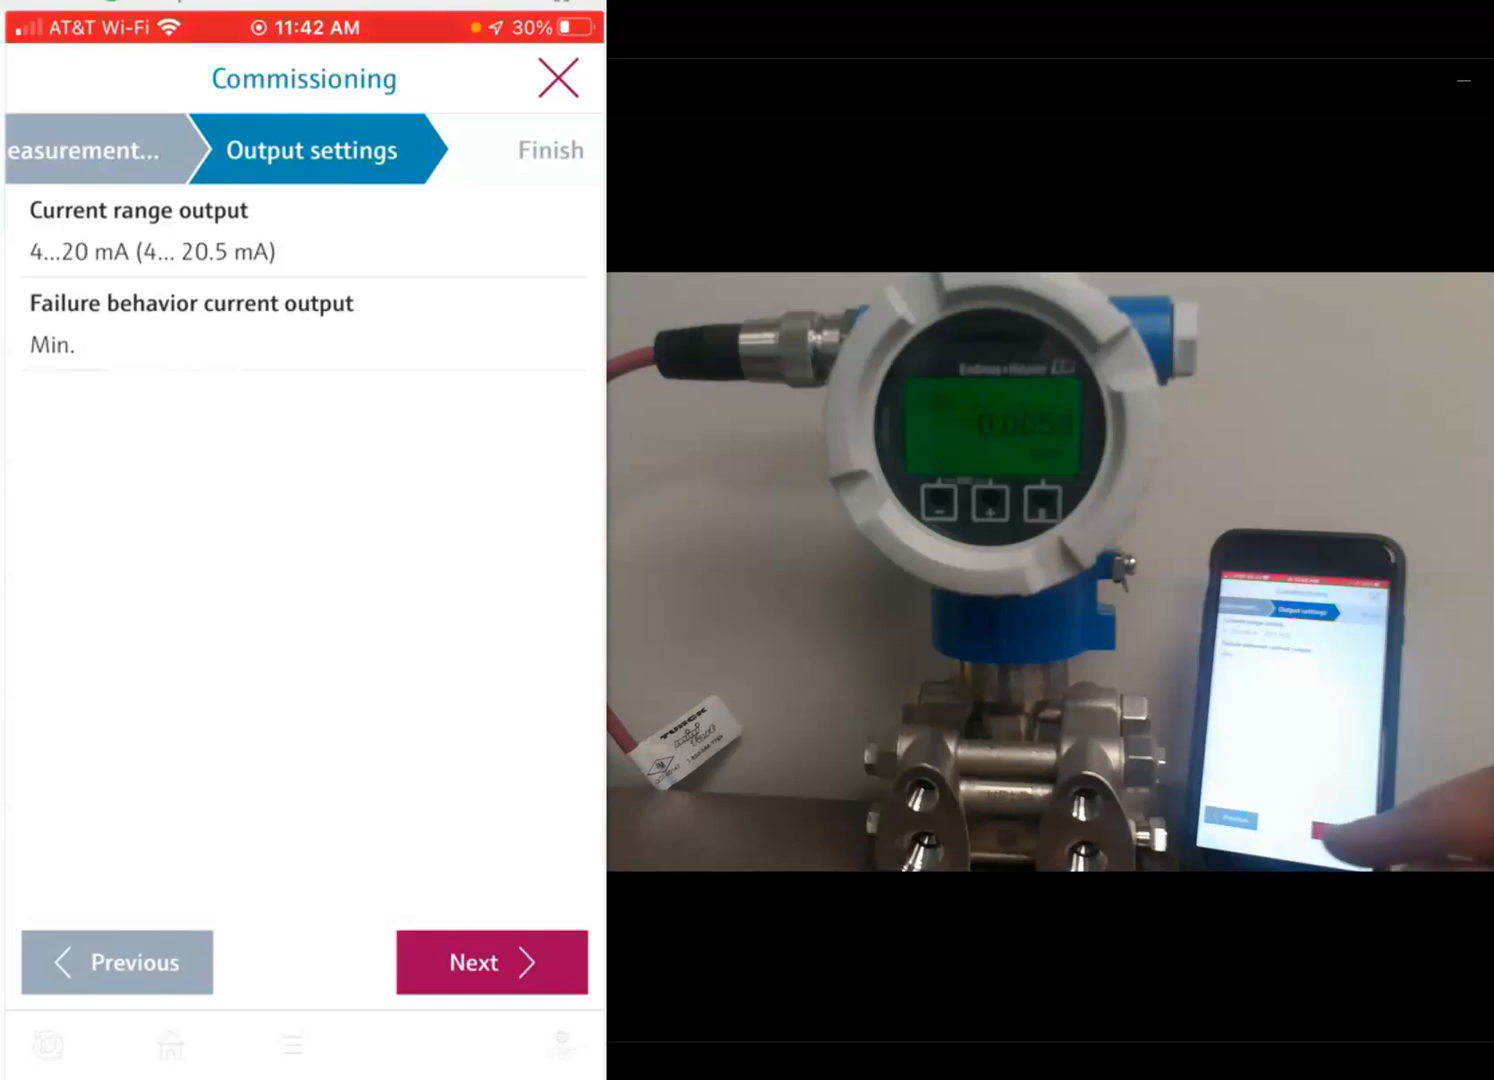
left_click(490, 962)
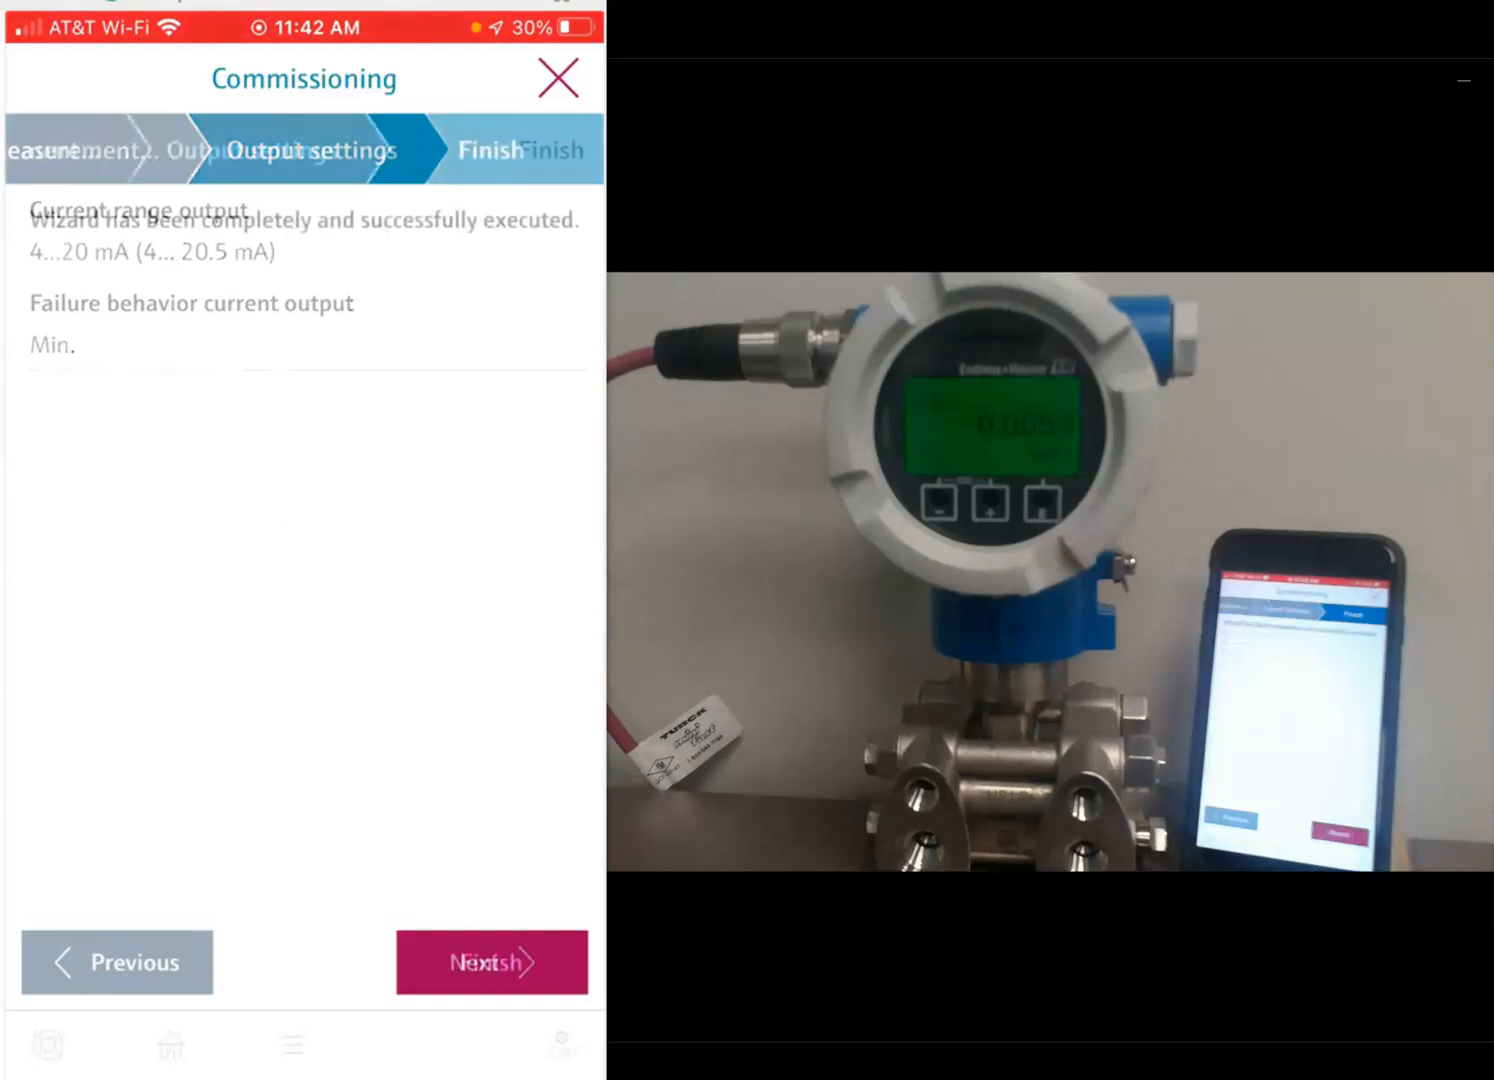
Step: Finish the Commissioning wizard and return to the Guidance page showing FT-101
left_click(490, 962)
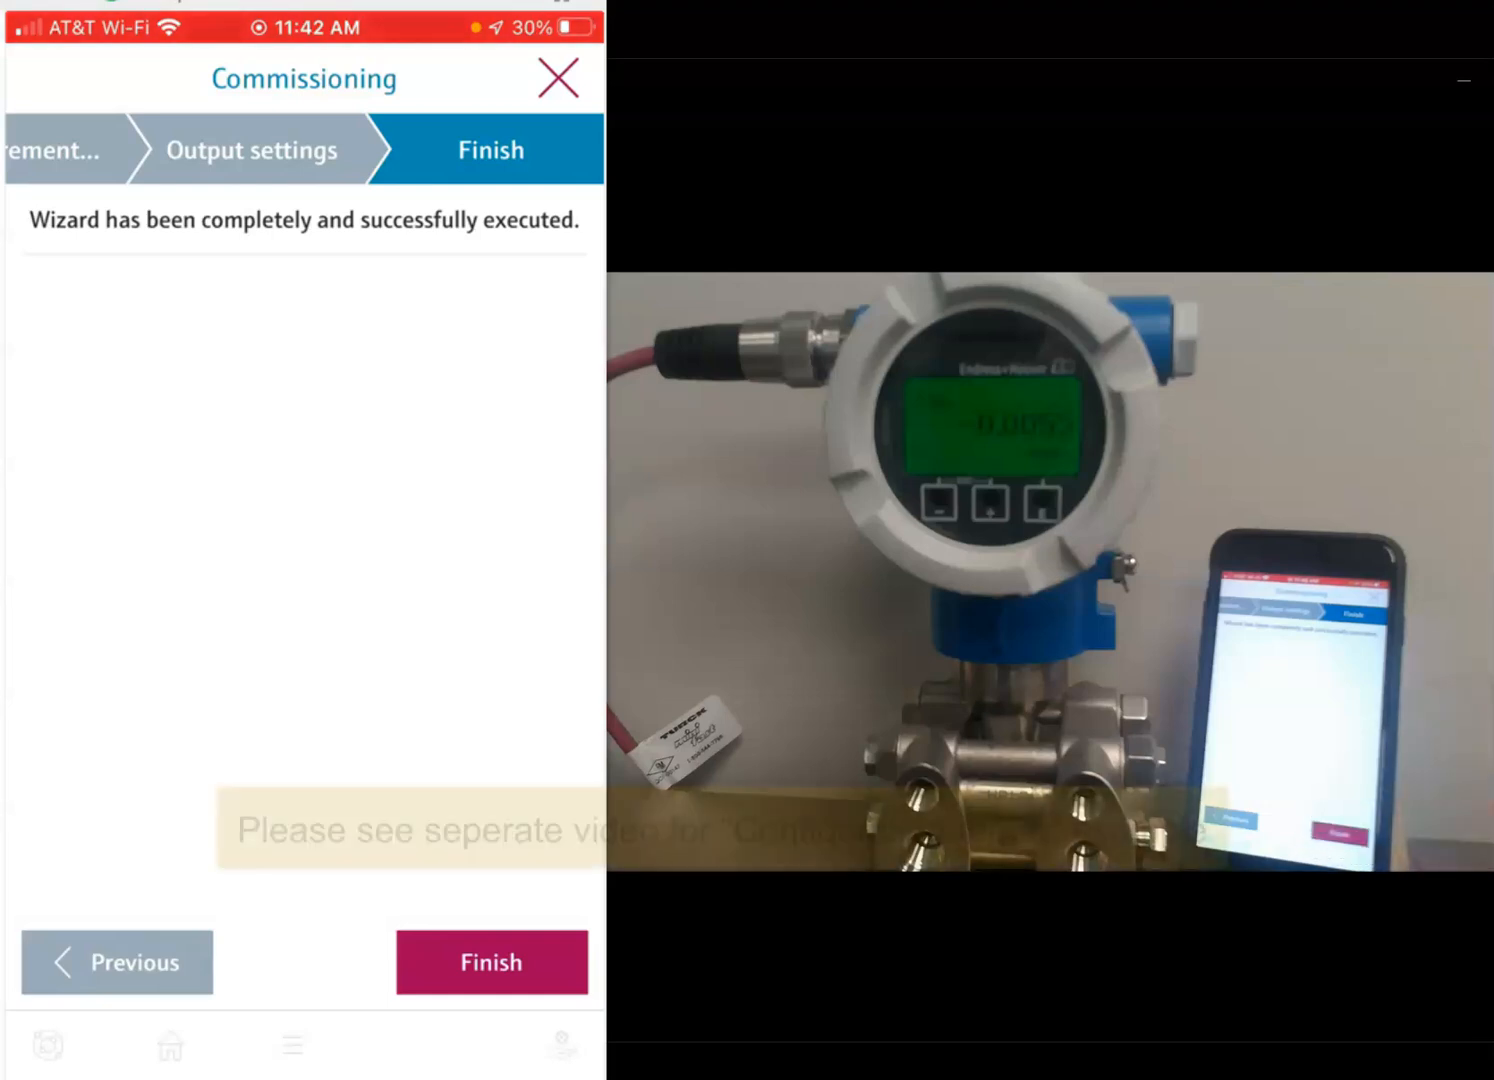
left_click(490, 962)
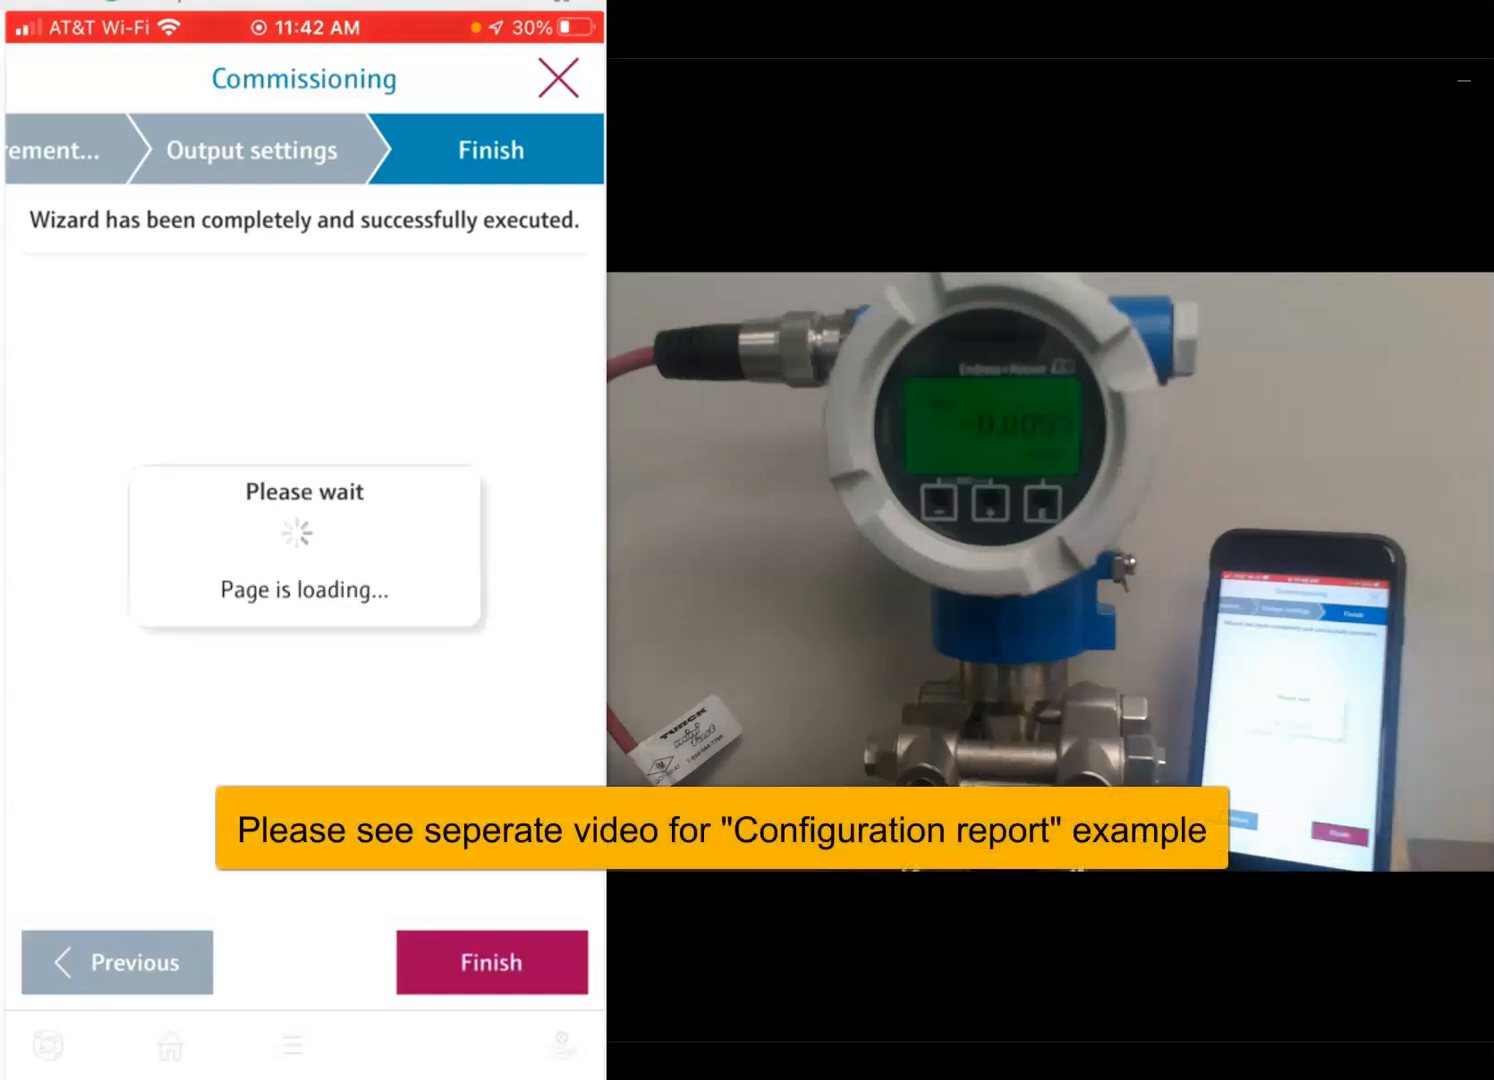
left_click(490, 962)
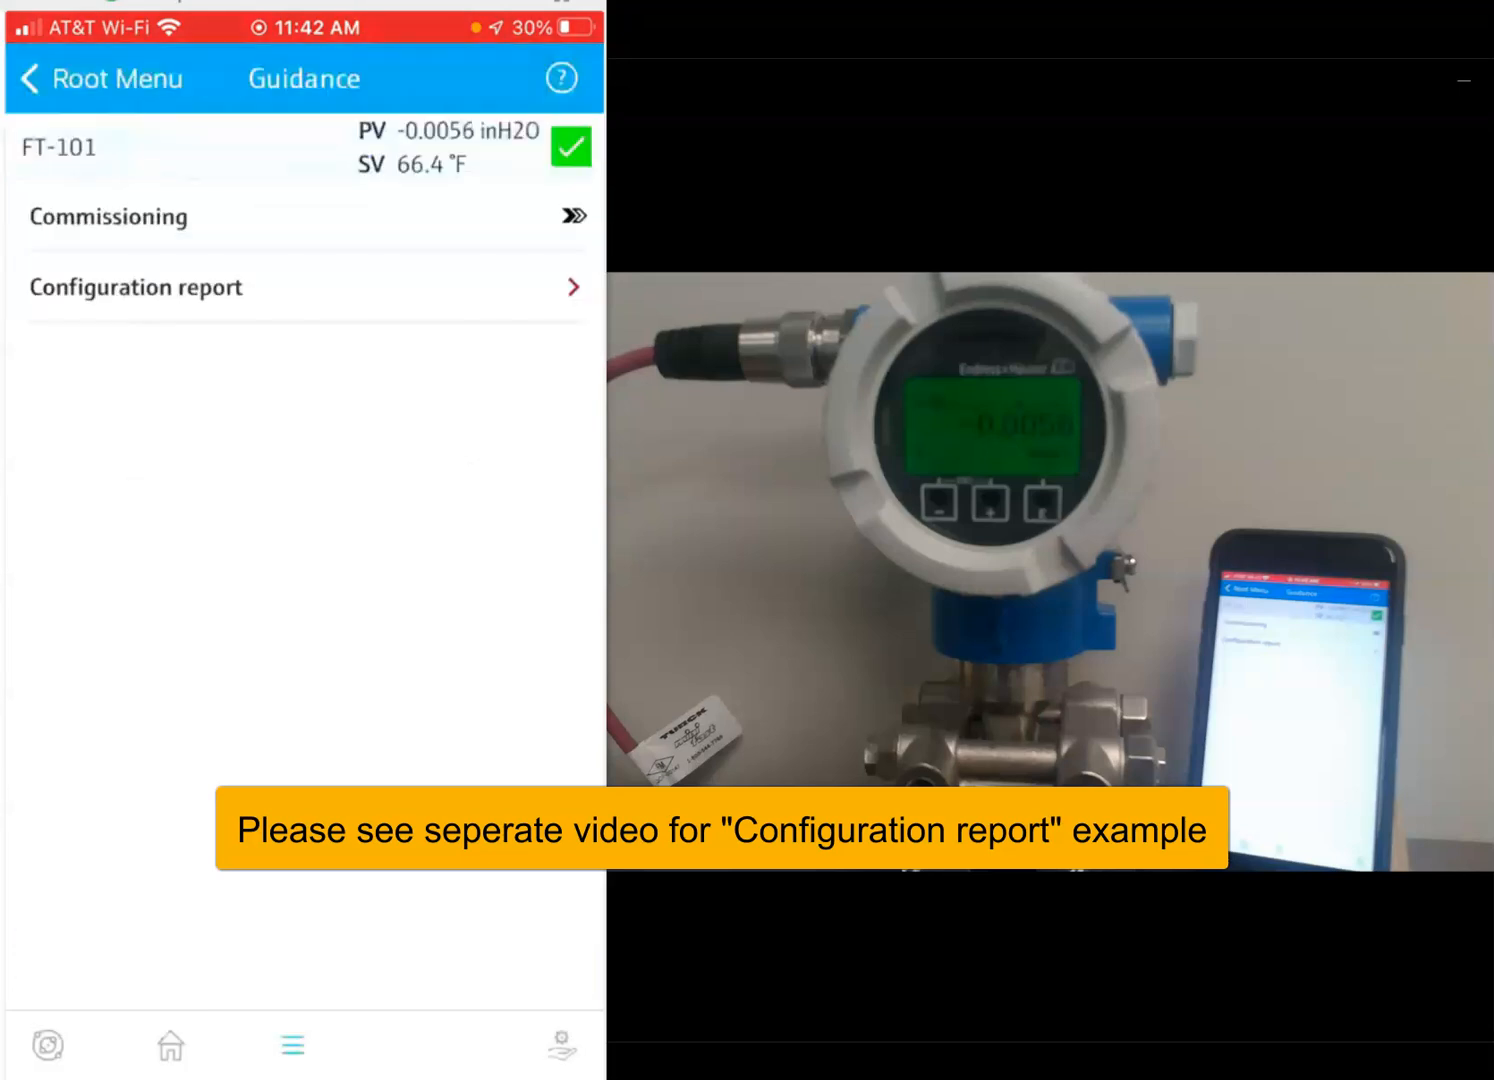